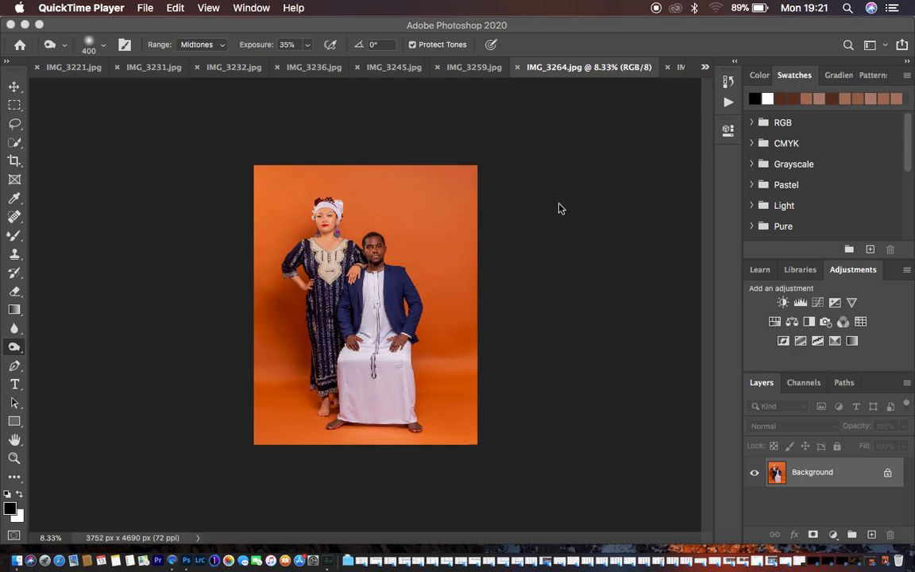
Review the export settings for the current photo from the File menu, then cancel without exporting.
click(113, 8)
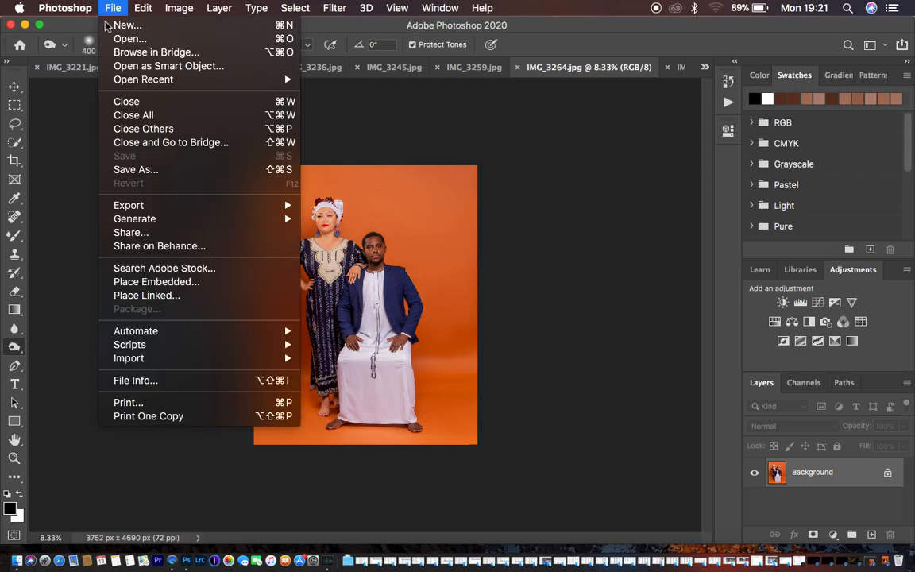
mouse_move(129, 205)
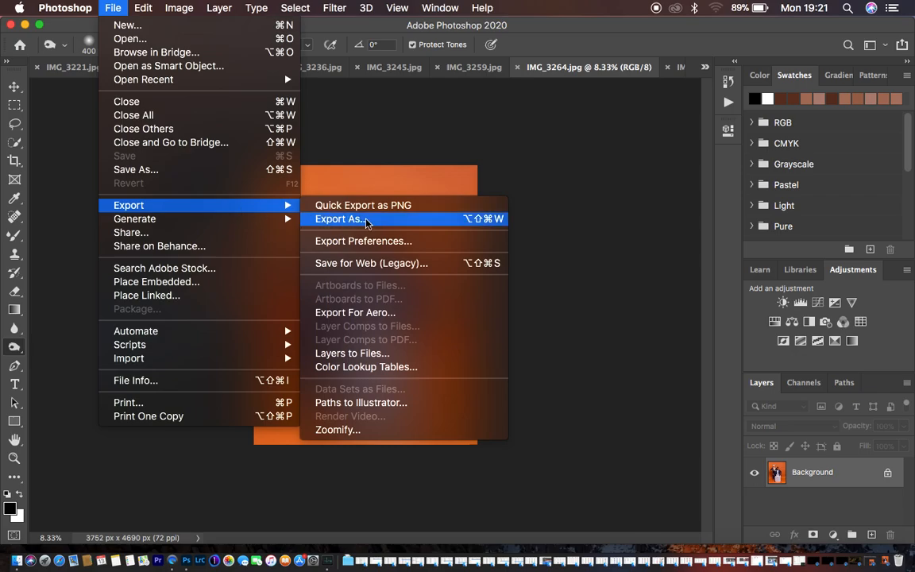
click(340, 219)
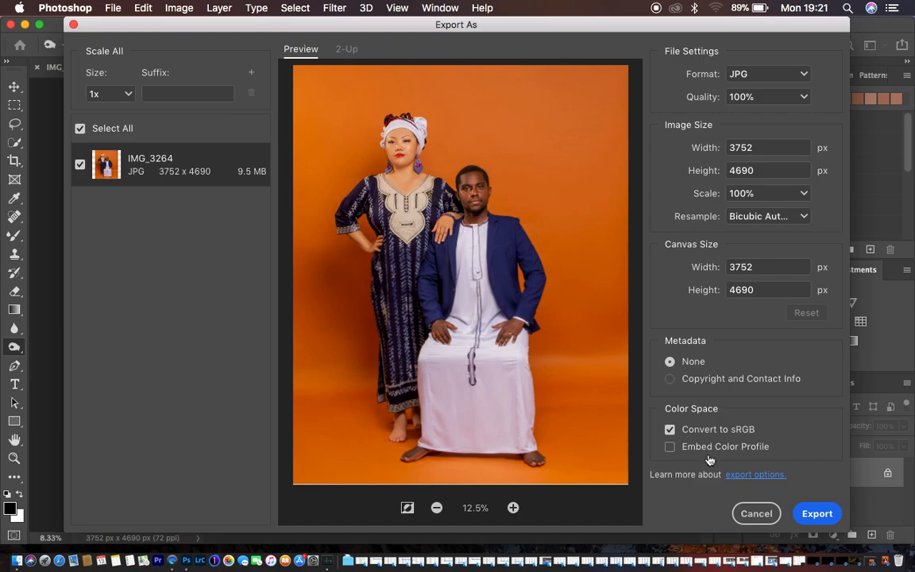
click(756, 513)
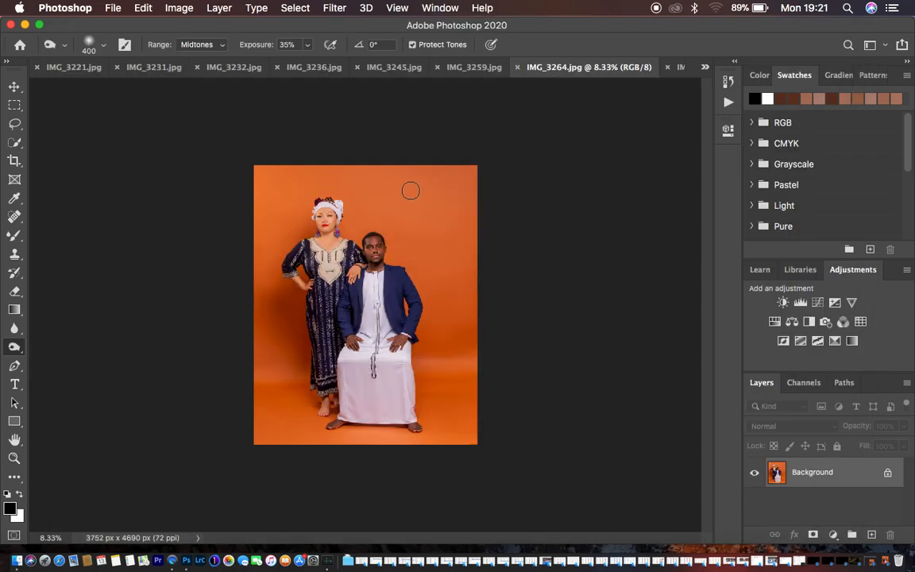
mouse_move(588, 170)
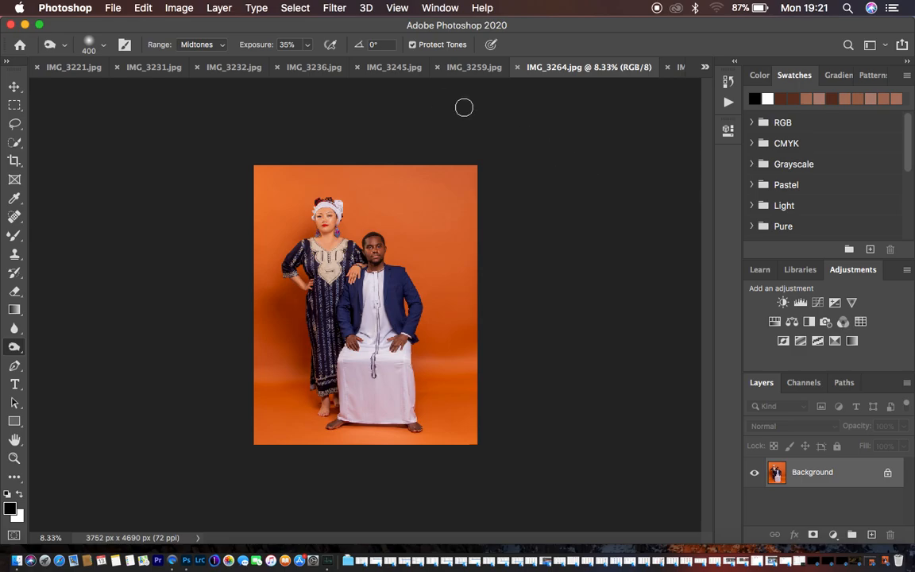
Bring IMG_3185 to the front among the open photos with the adjustment layer type list showing.
click(394, 66)
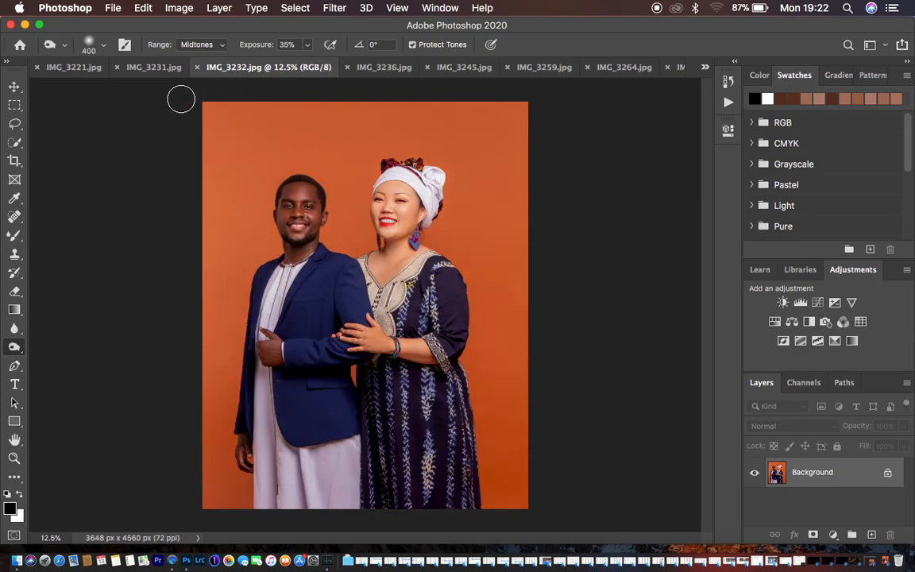
mouse_move(141, 87)
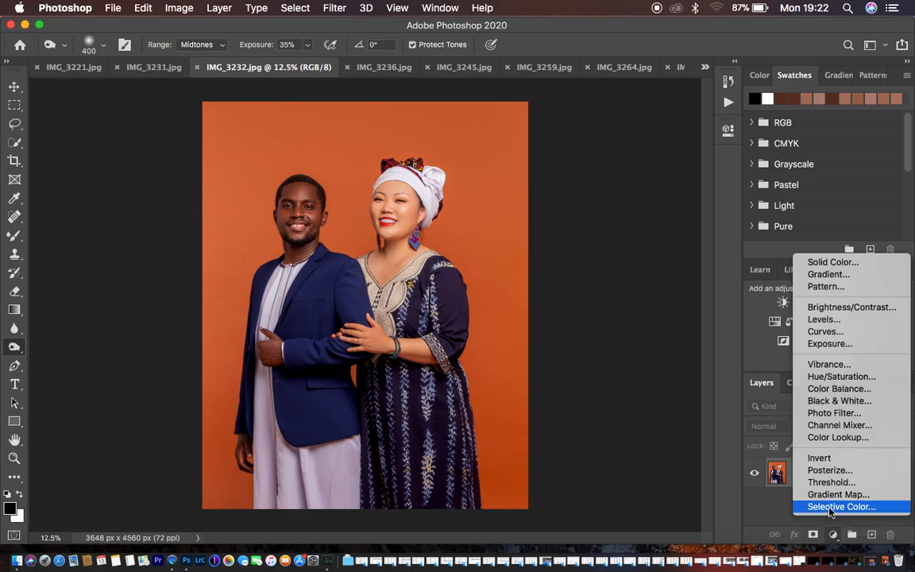
click(840, 507)
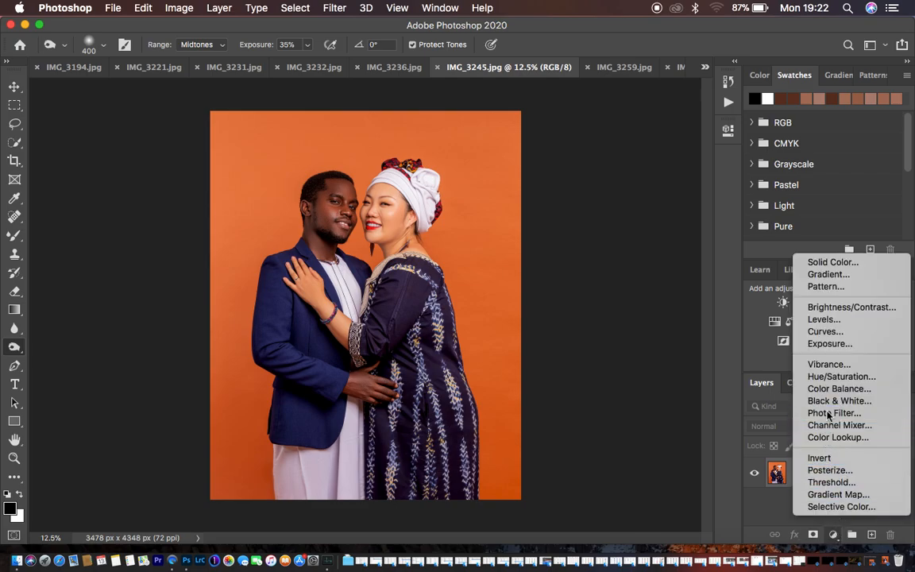
click(836, 413)
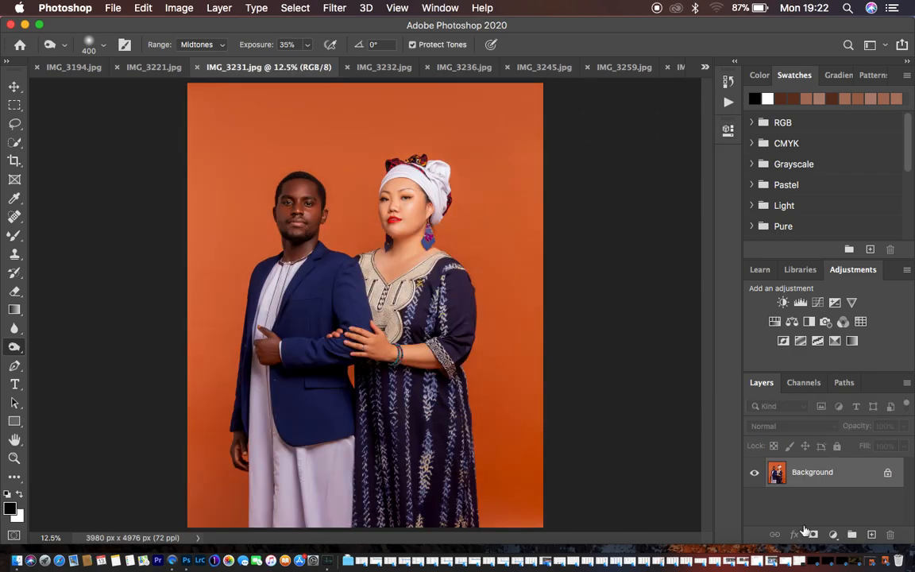
click(833, 534)
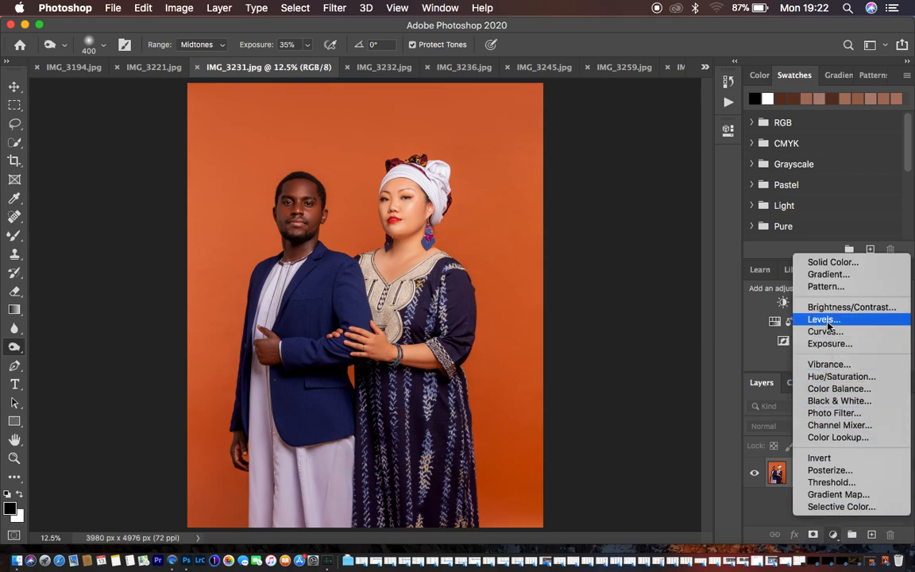
click(823, 318)
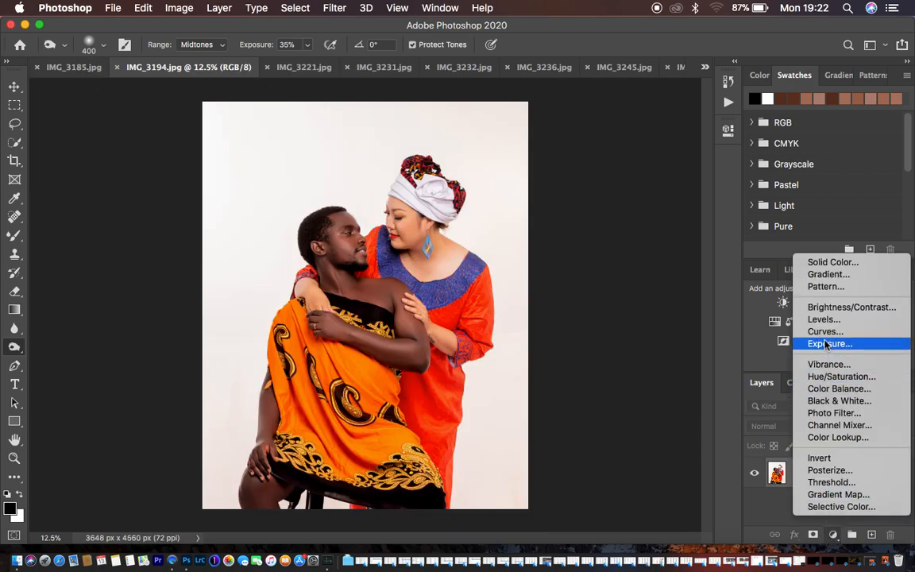
click(825, 332)
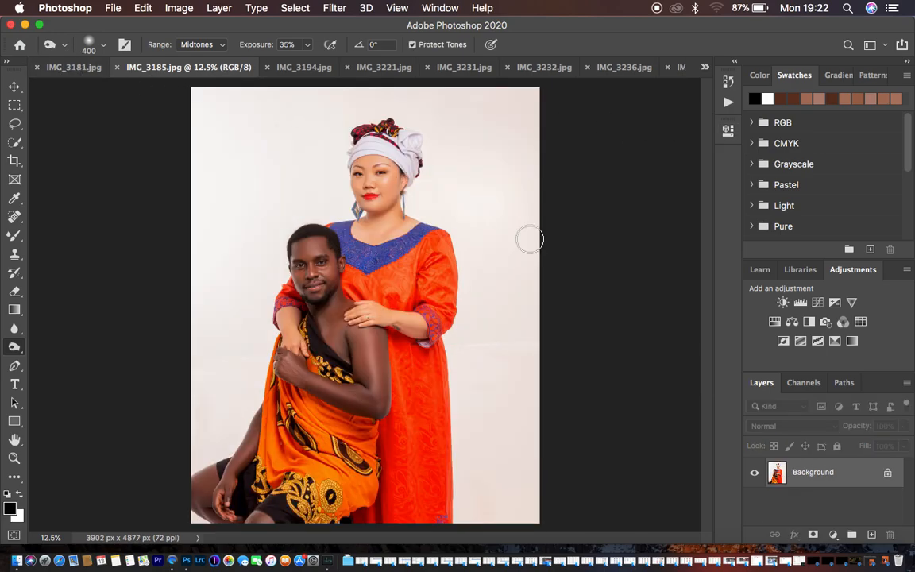
click(832, 534)
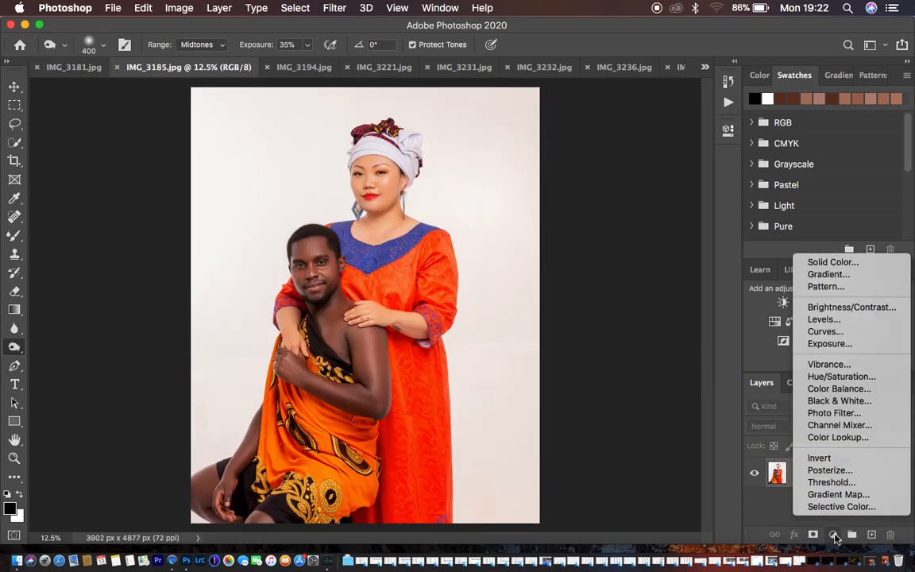
mouse_move(851, 307)
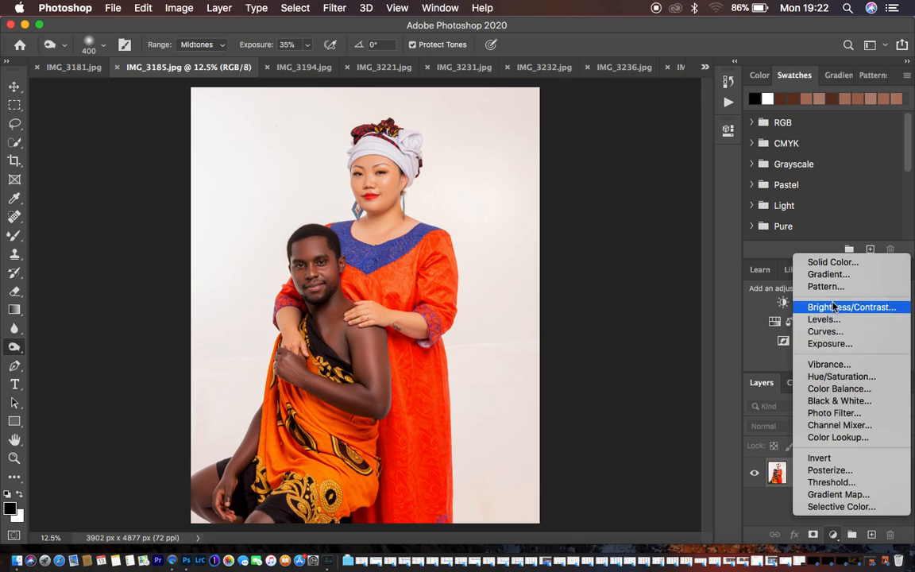
Add Brightness/Contrast to IMG_3185 and a Selective Color layer on IMG_3181 with Blacks raised slightly.
click(851, 306)
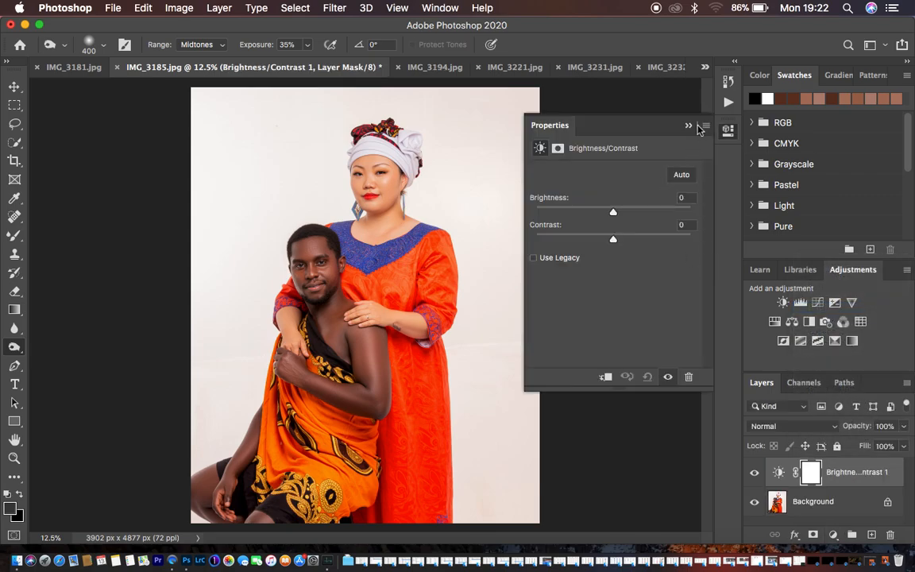
click(689, 124)
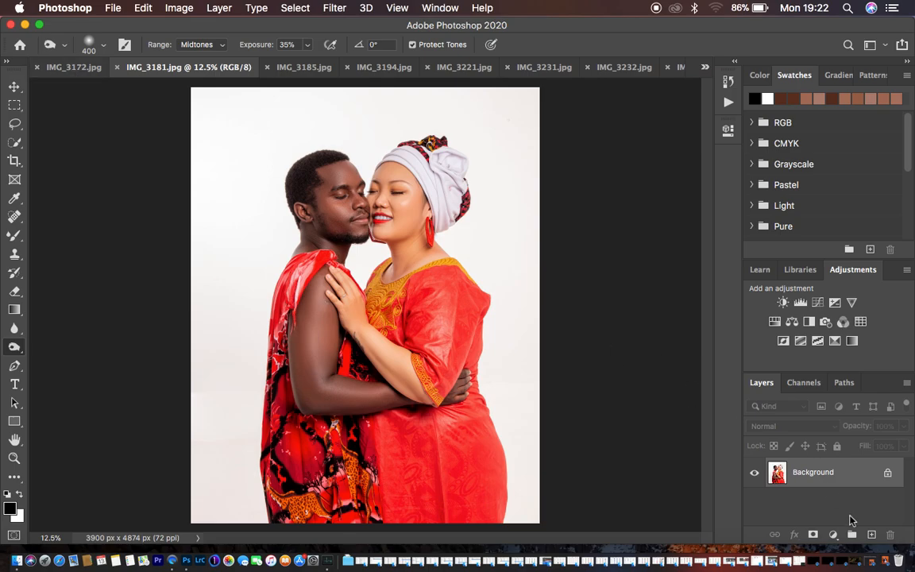
click(834, 321)
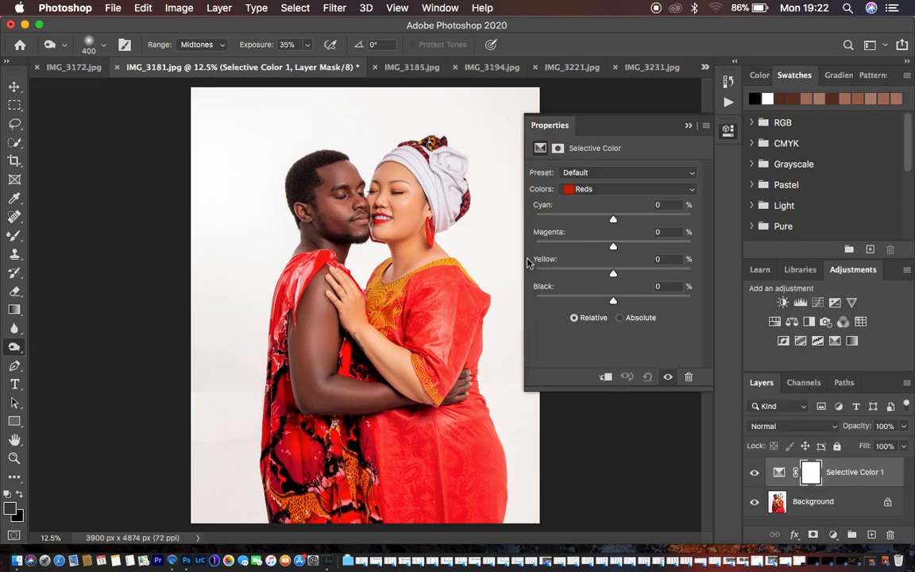
click(626, 188)
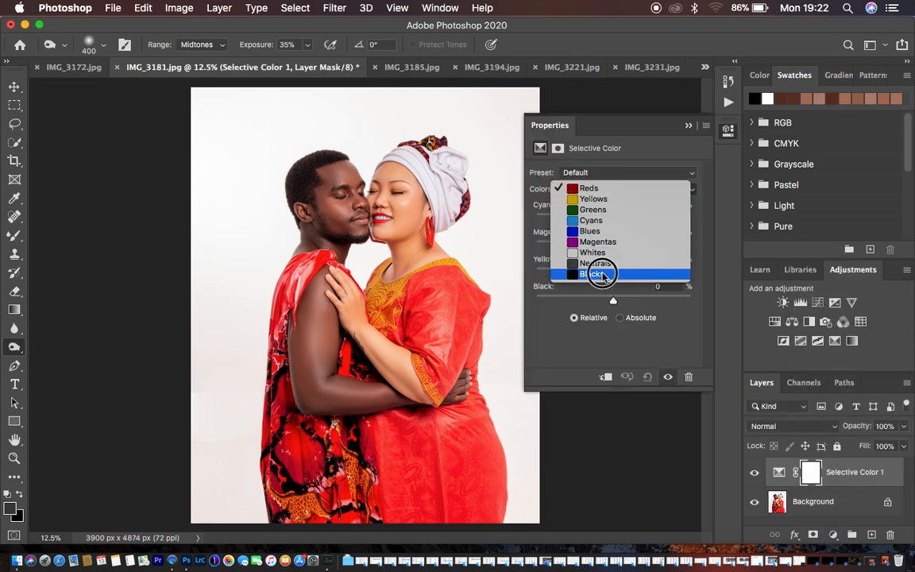
click(590, 273)
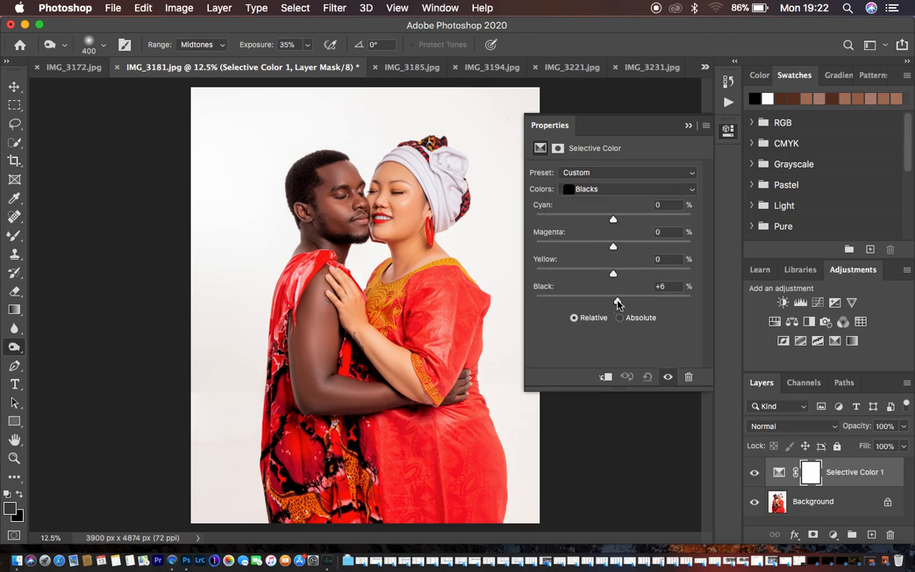
click(686, 125)
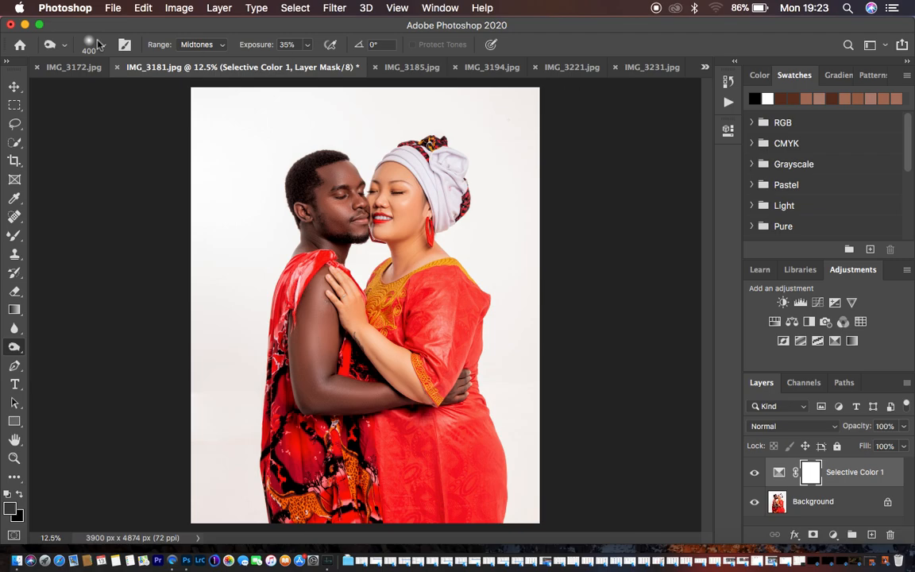
Reveal the File menu's Scripts list containing Image Processor.
click(113, 7)
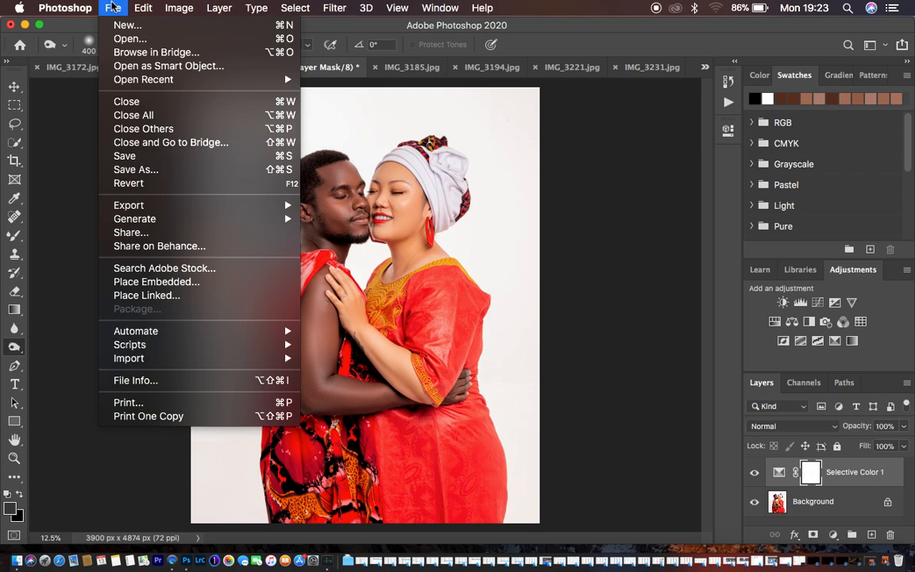
mouse_move(111, 10)
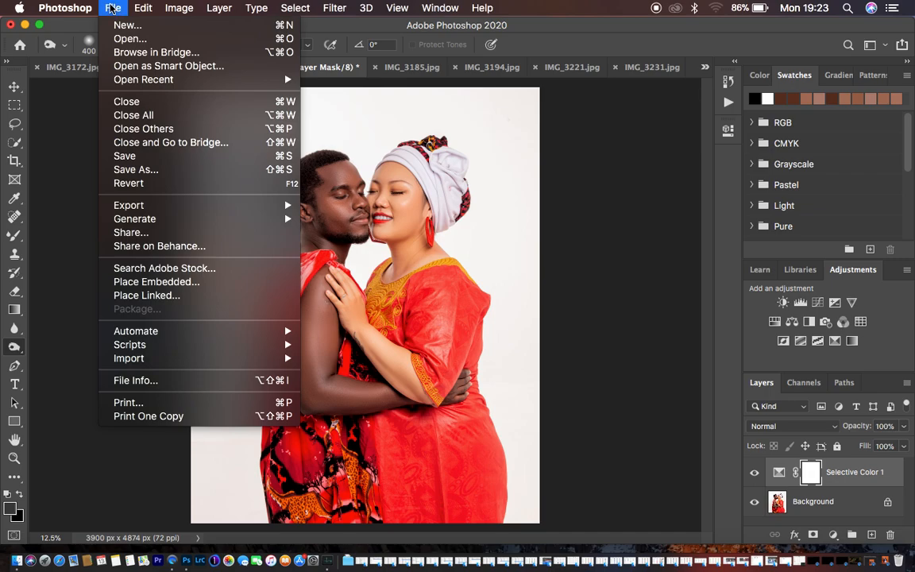
mouse_move(129, 205)
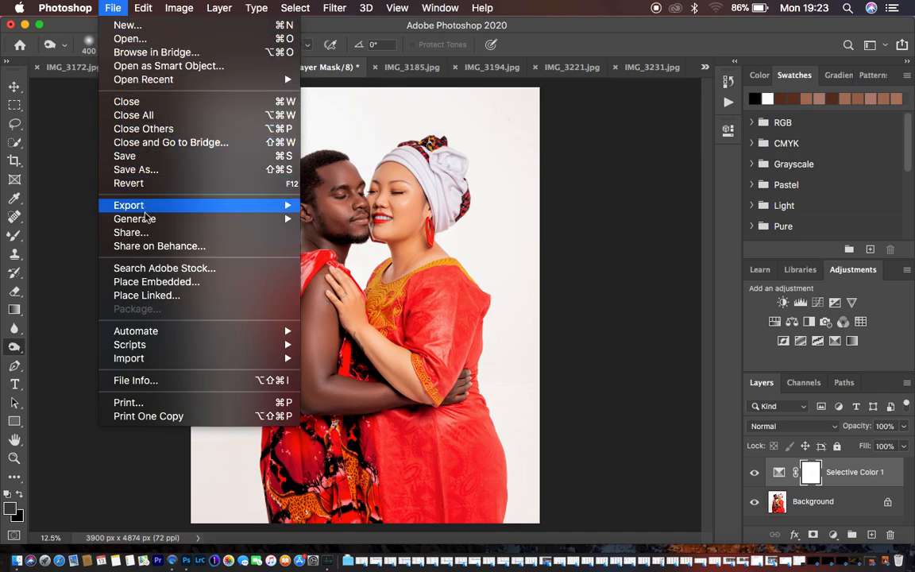
mouse_move(130, 344)
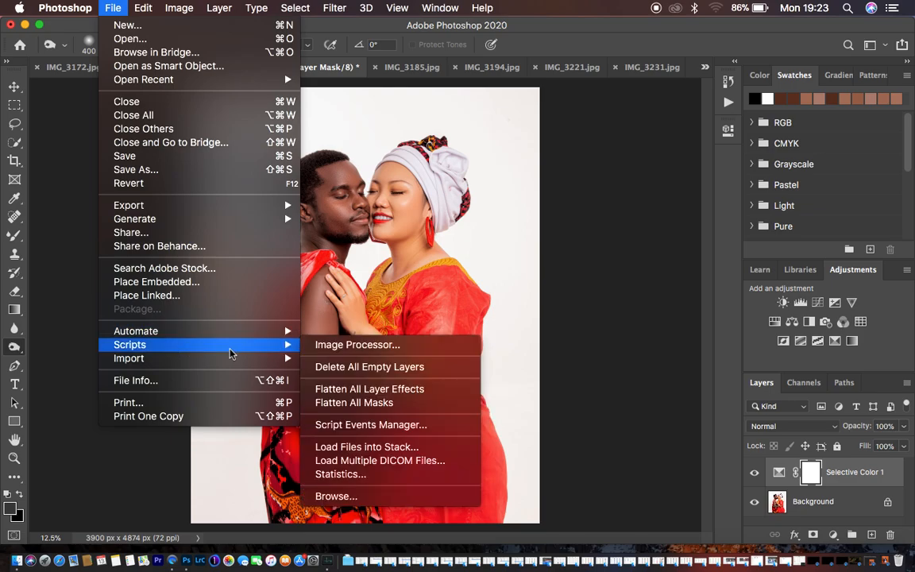
mouse_move(242, 351)
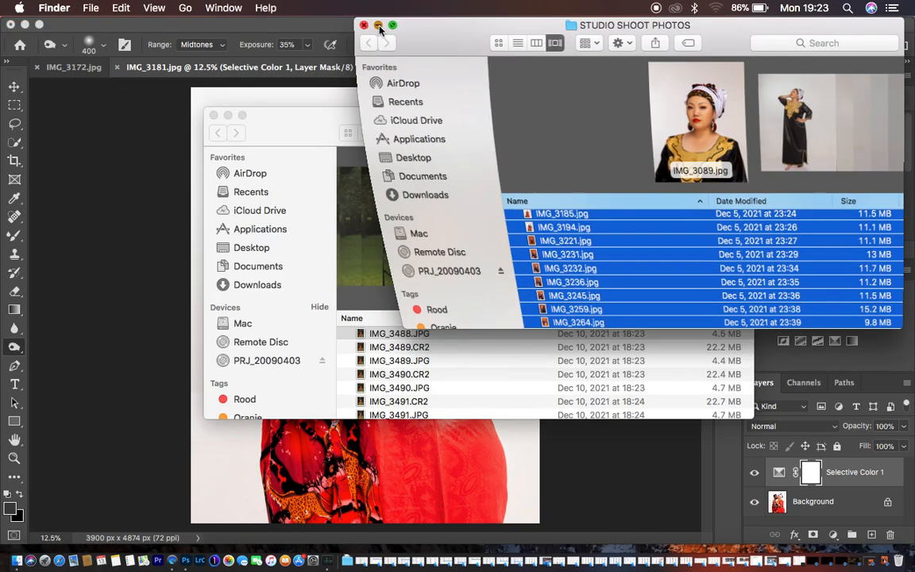
Create a new Desktop folder named TUTORIAL in Finder and close the Finder windows.
click(251, 247)
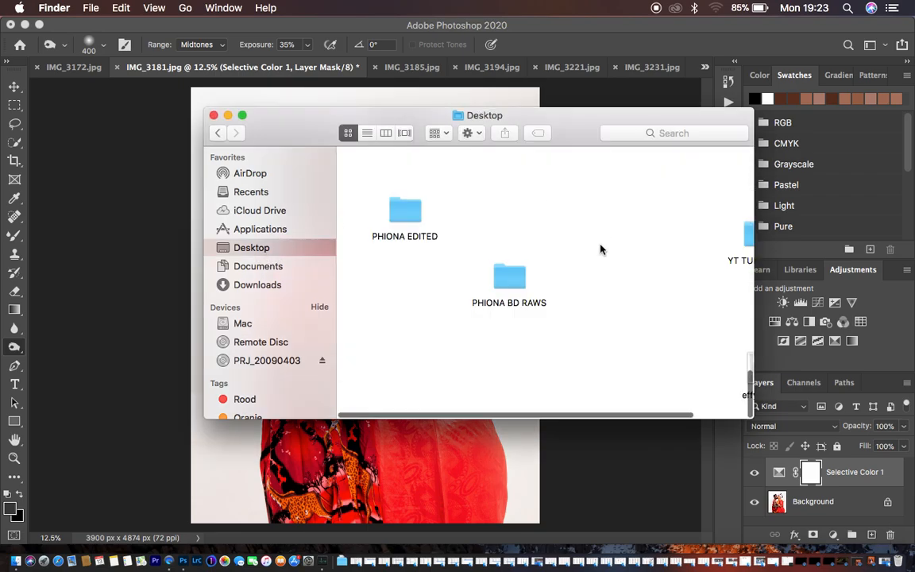
right_click(600, 250)
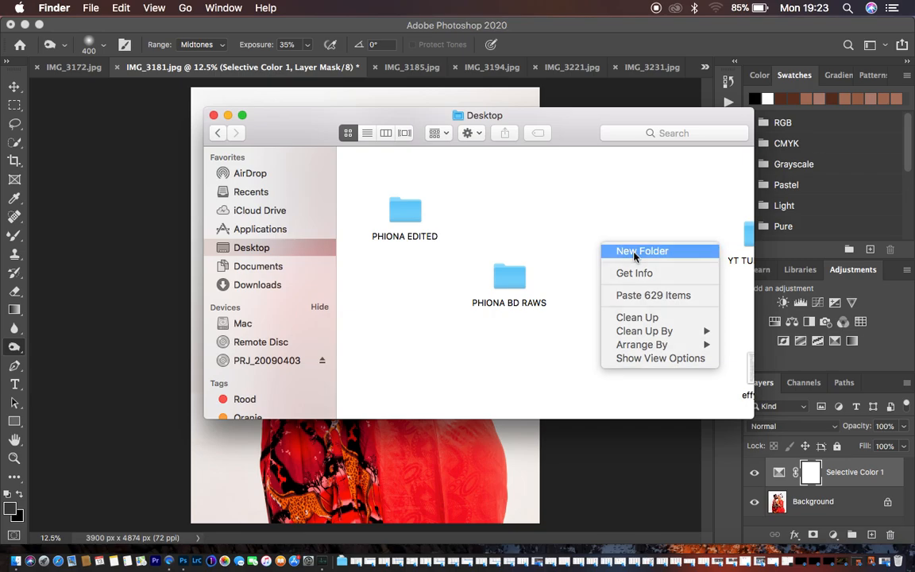
click(641, 251)
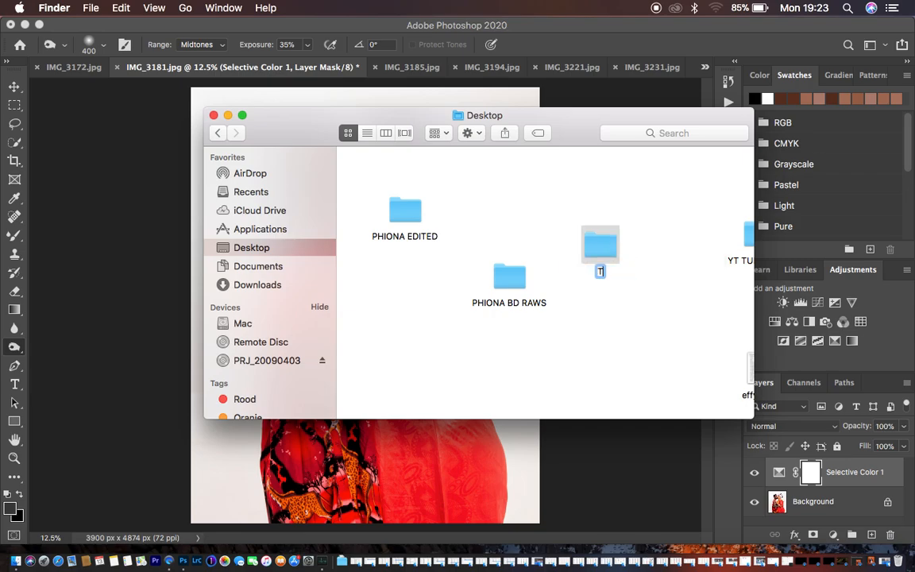
text(TUTOT)
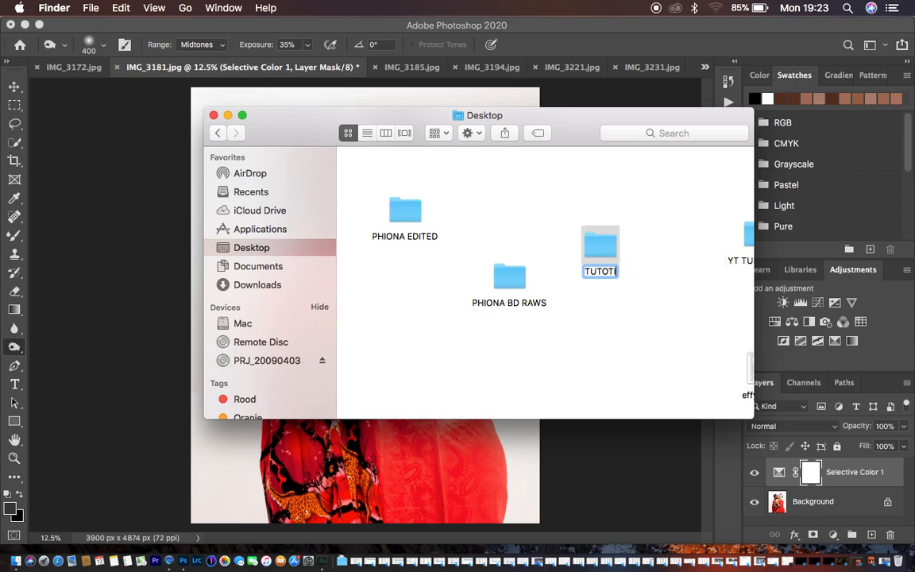
text(A)
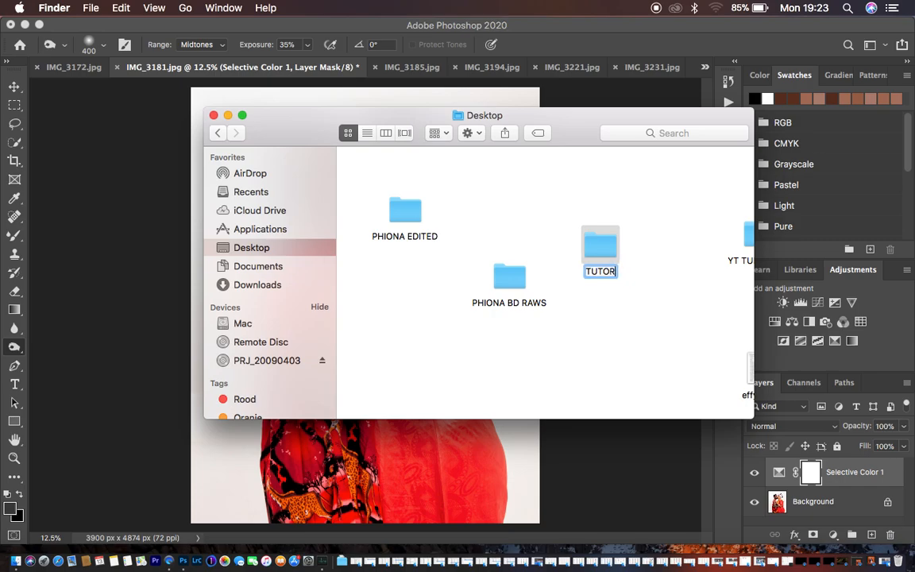
text(IAL)
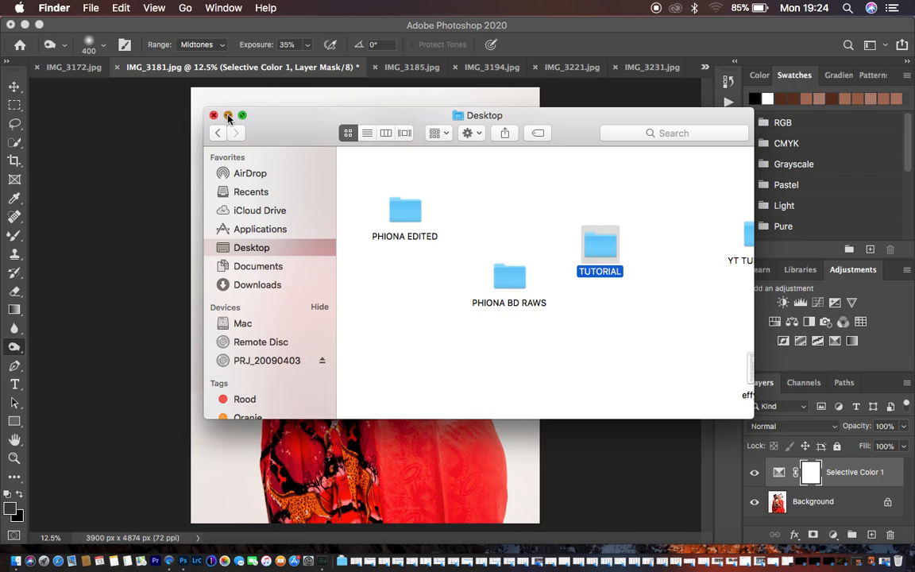
click(213, 114)
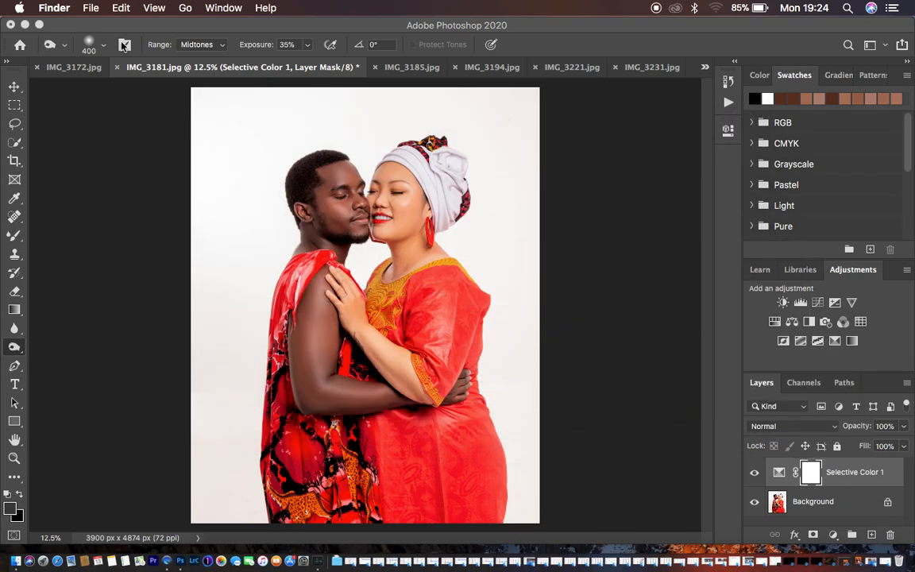
Reveal the File menu again to reach Scripts and Image Processor.
click(113, 8)
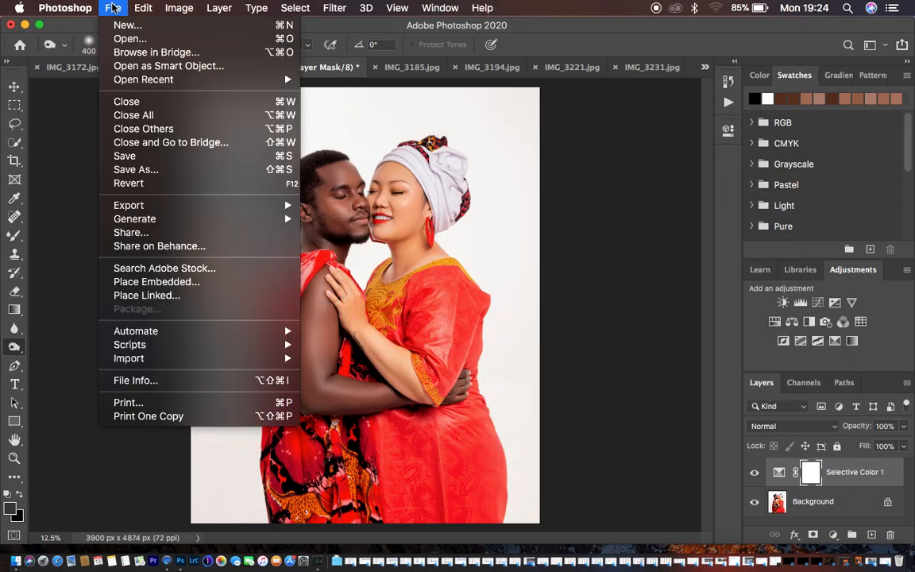
mouse_move(130, 343)
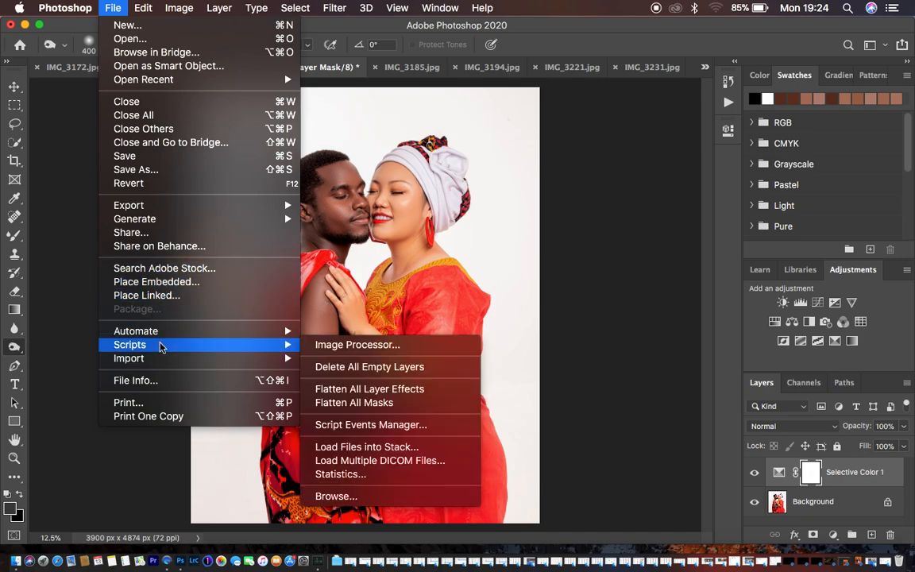
mouse_move(189, 353)
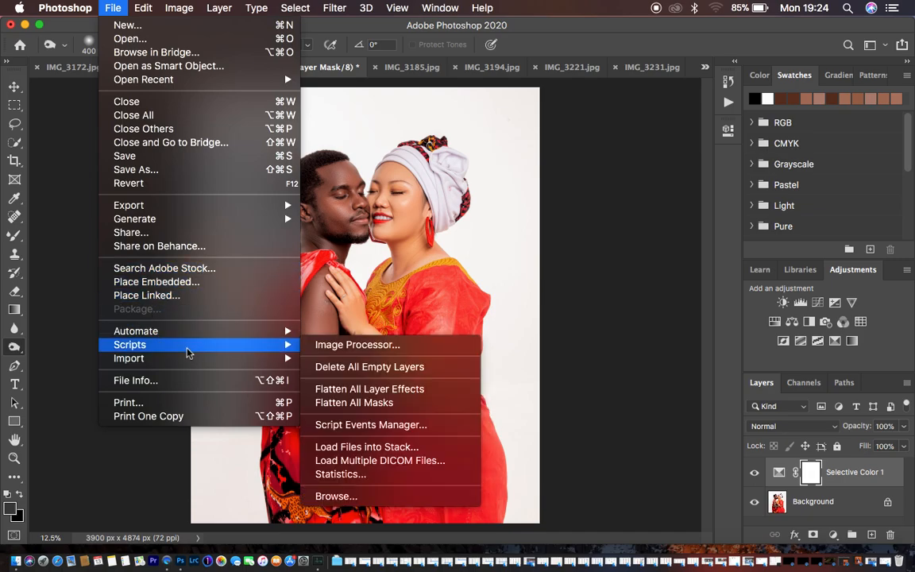
mouse_move(278, 348)
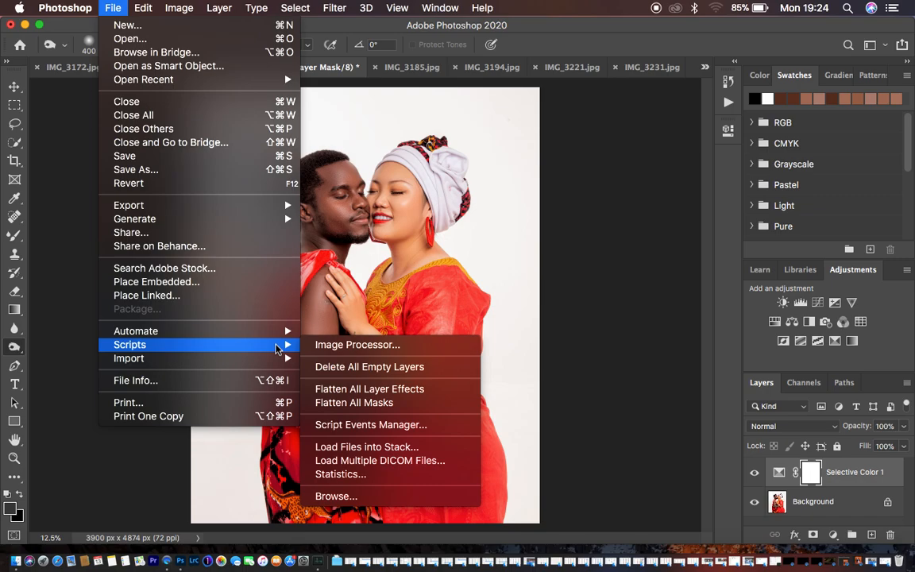
mouse_move(276, 353)
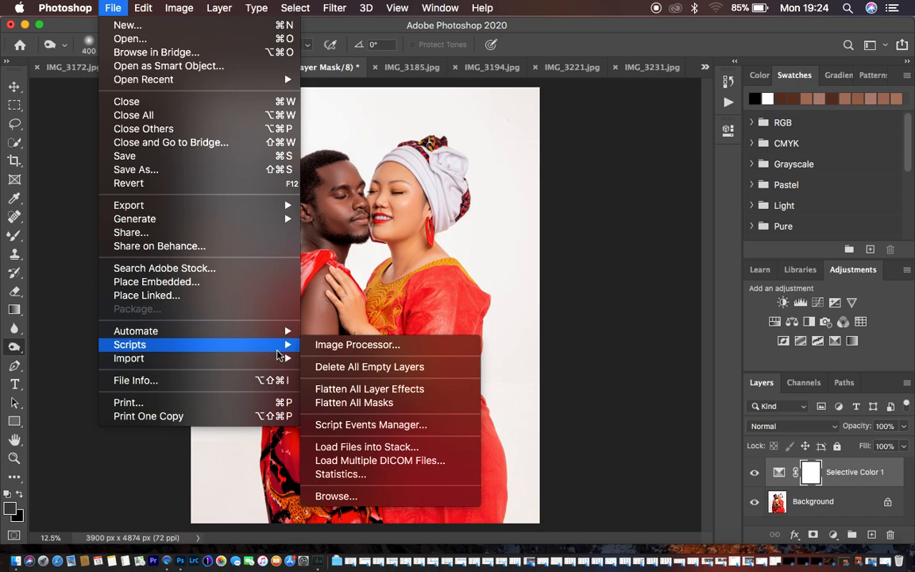
mouse_move(349, 358)
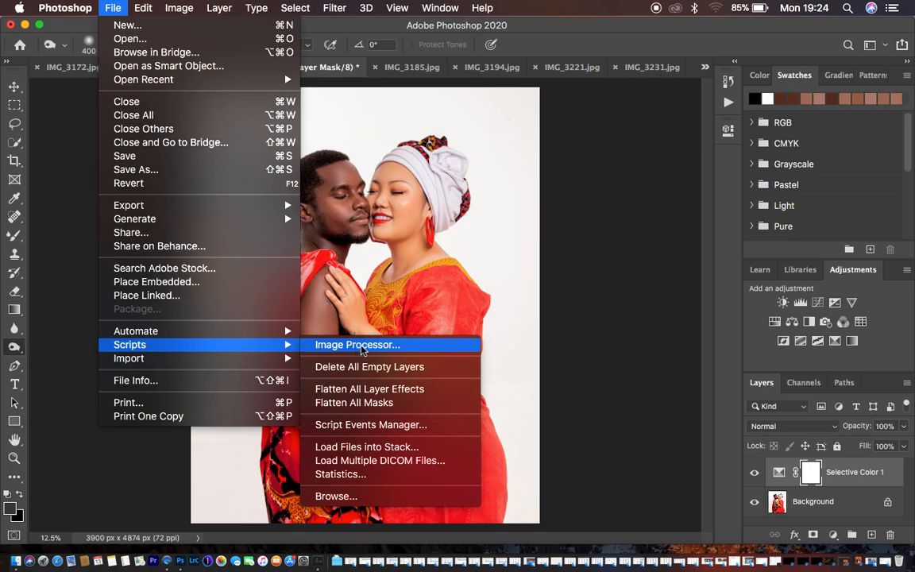
mouse_move(380, 460)
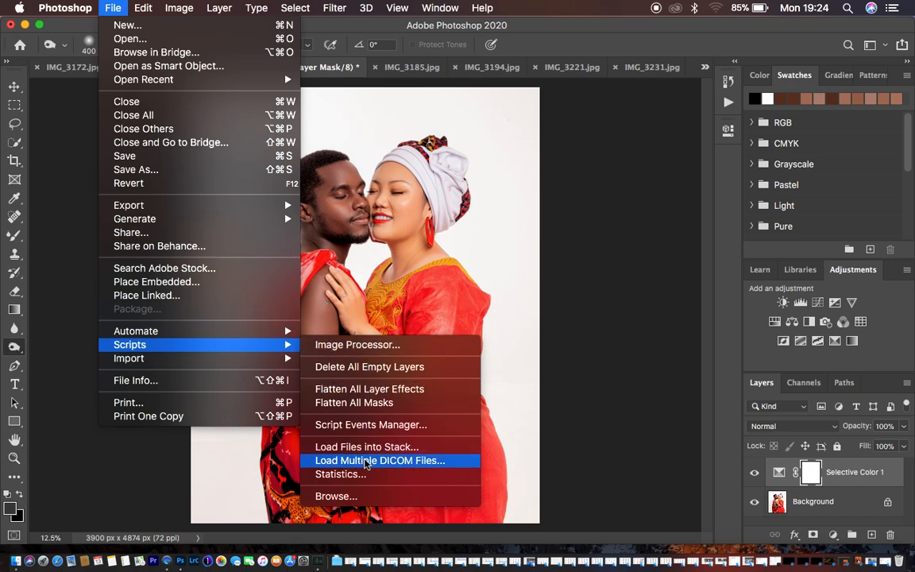
mouse_move(372, 424)
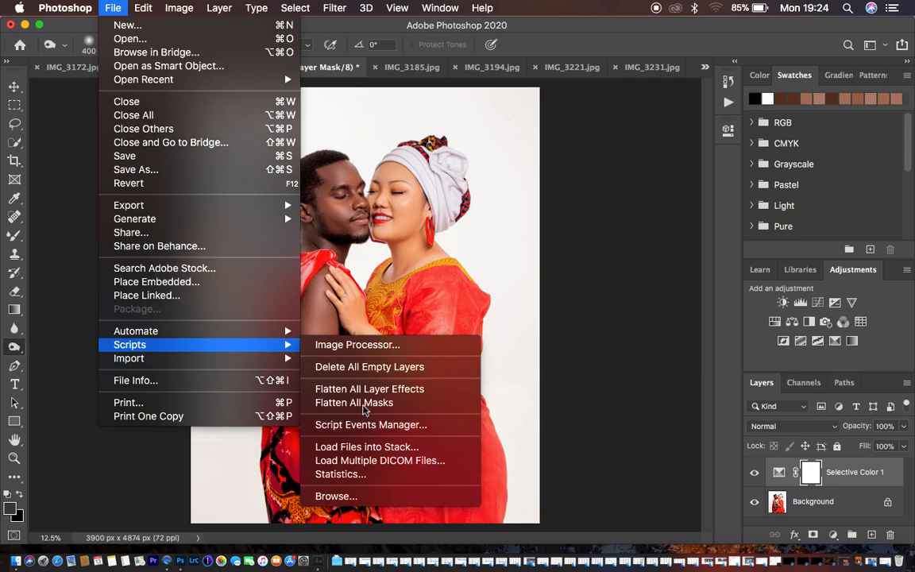
mouse_move(364, 448)
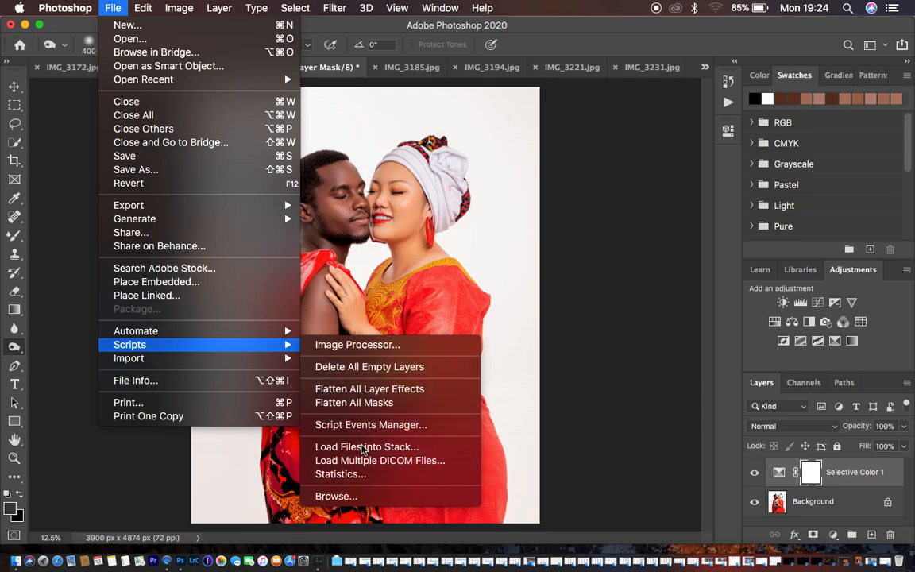
mouse_move(128, 359)
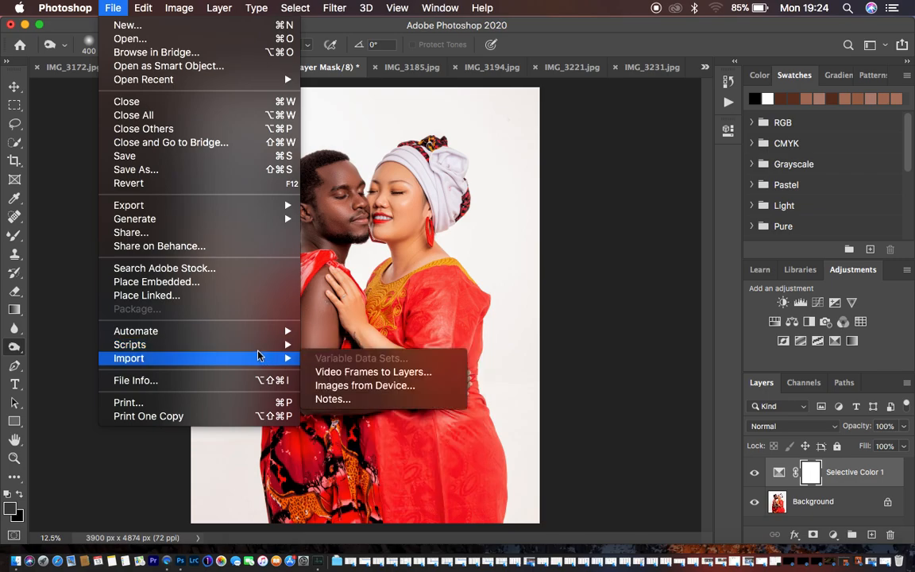
mouse_move(130, 343)
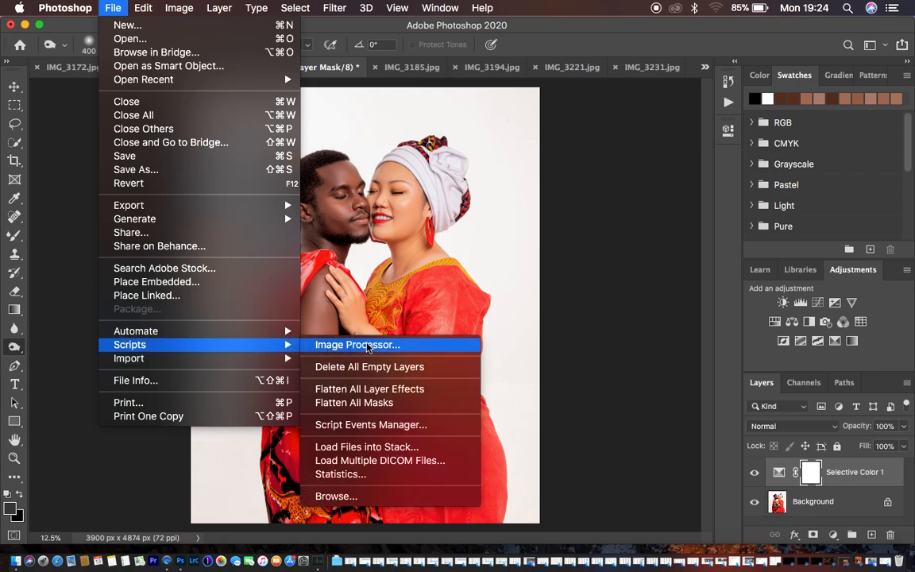
mouse_move(377, 349)
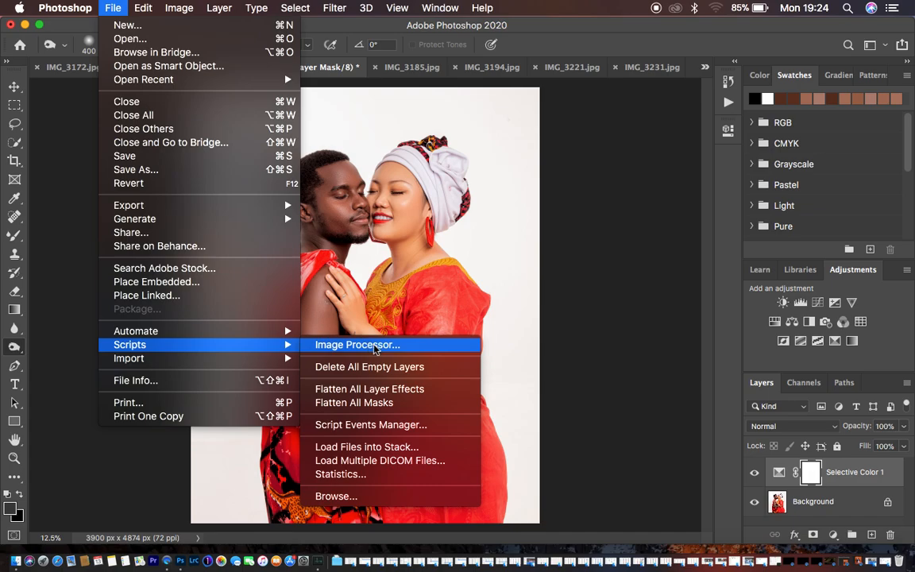
mouse_move(378, 350)
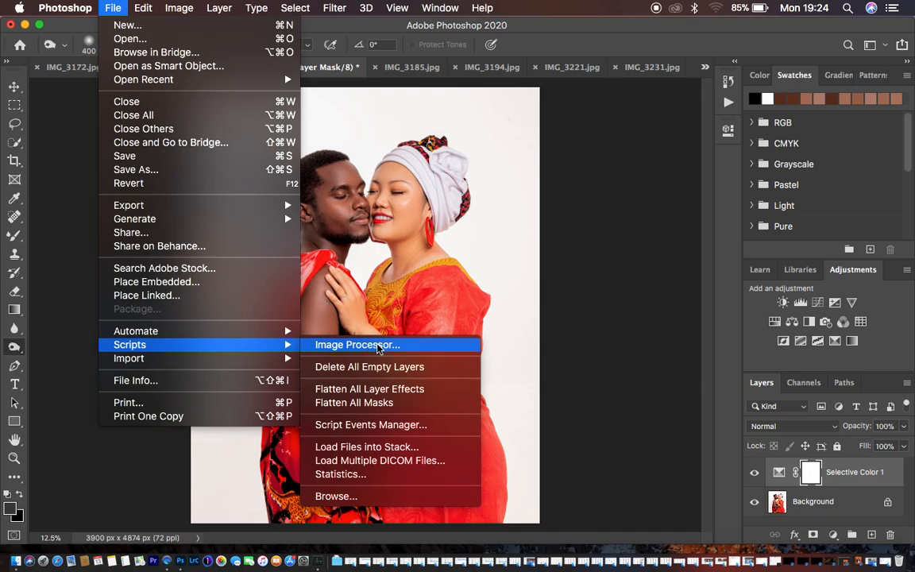
click(357, 344)
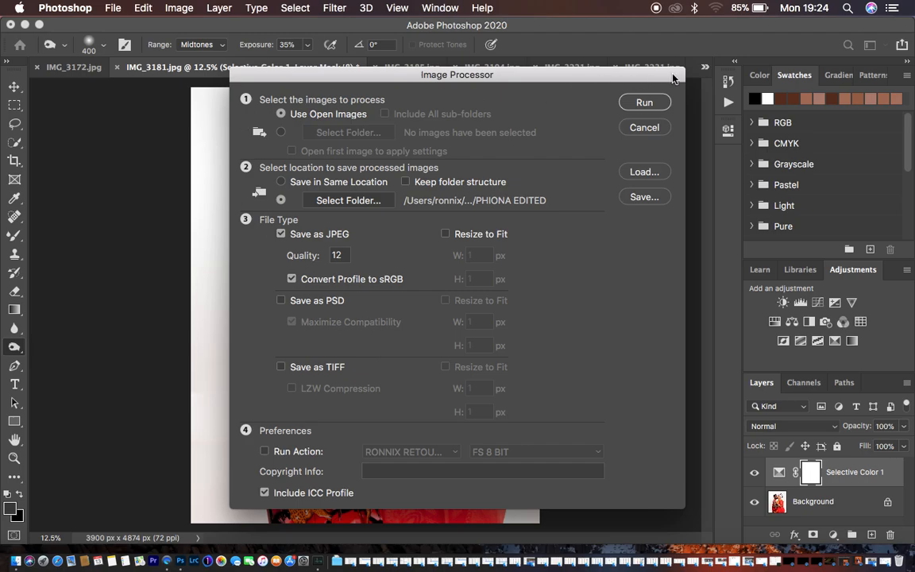
mouse_move(432, 359)
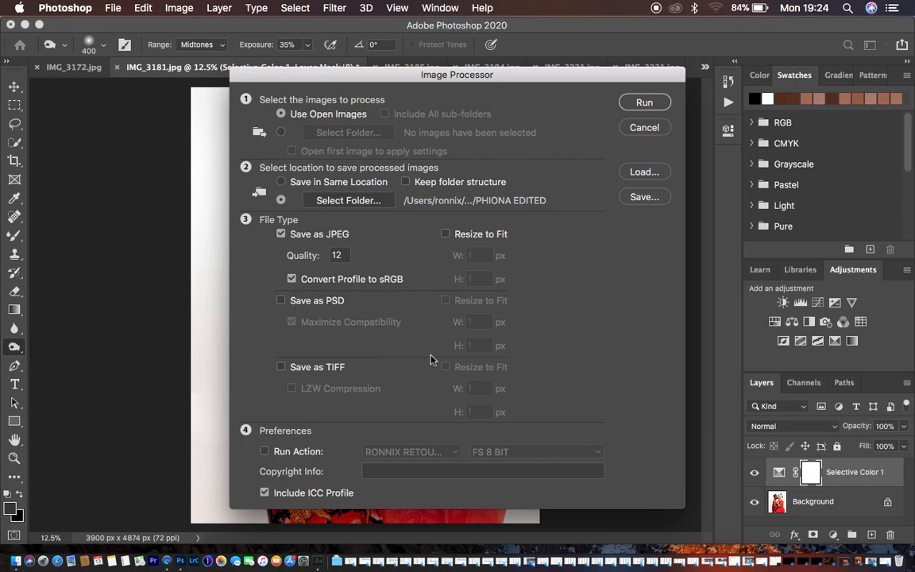
mouse_move(463, 127)
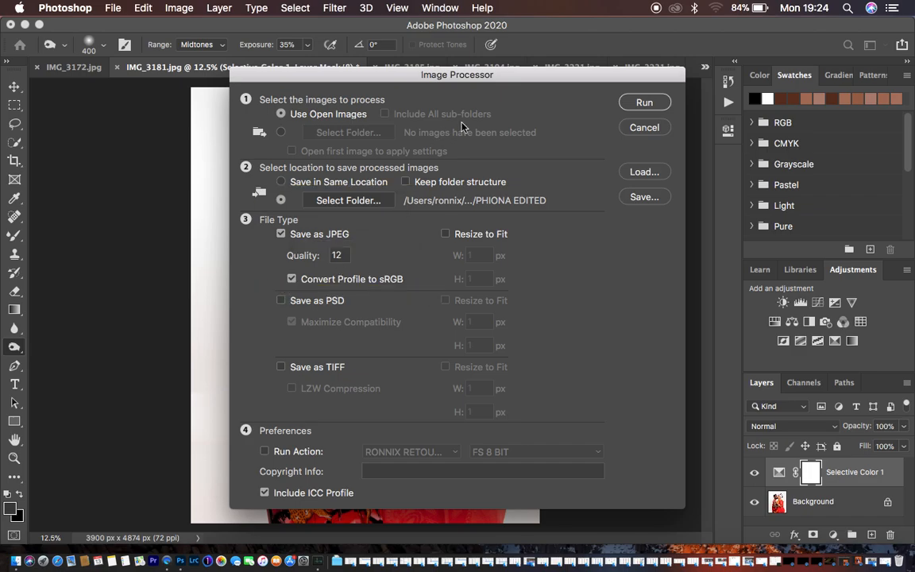
mouse_move(258, 96)
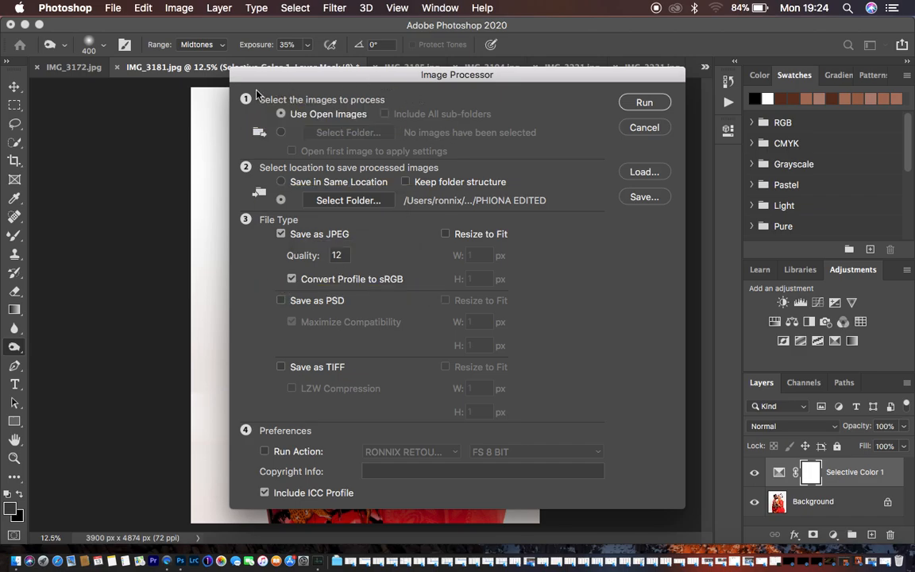
mouse_move(254, 95)
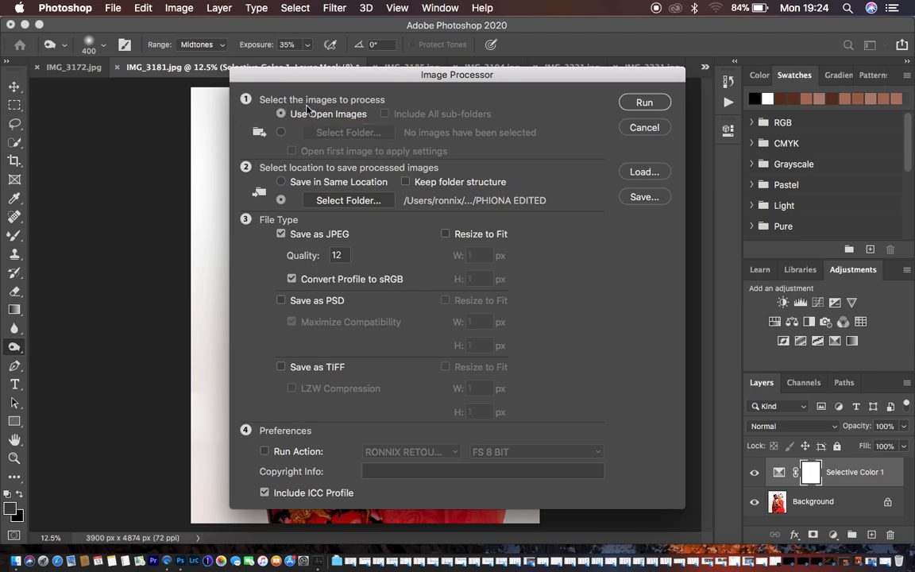
mouse_move(394, 111)
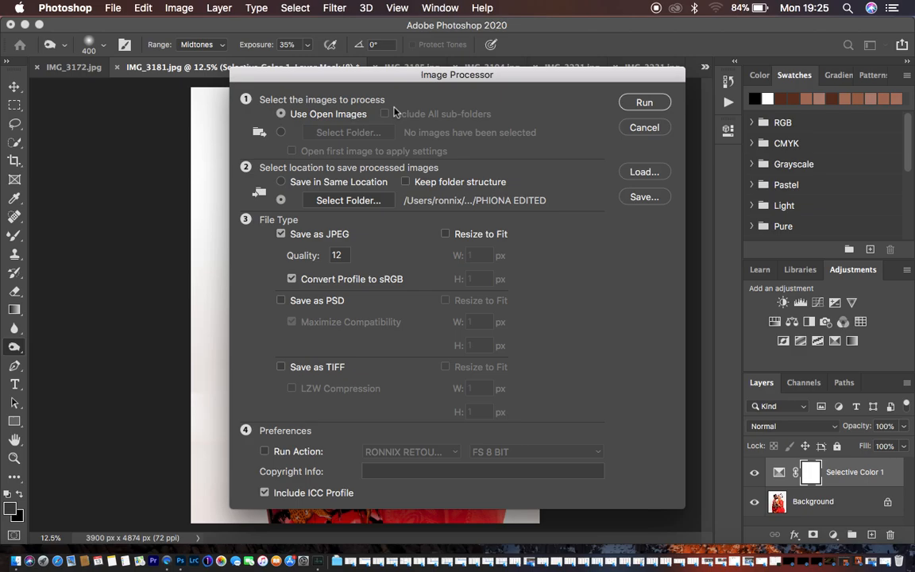
mouse_move(342, 146)
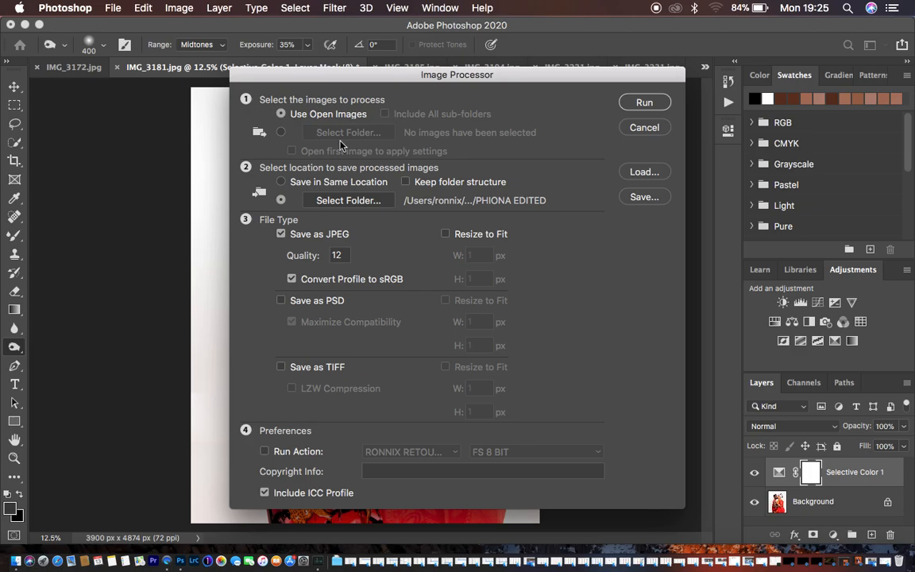
mouse_move(311, 146)
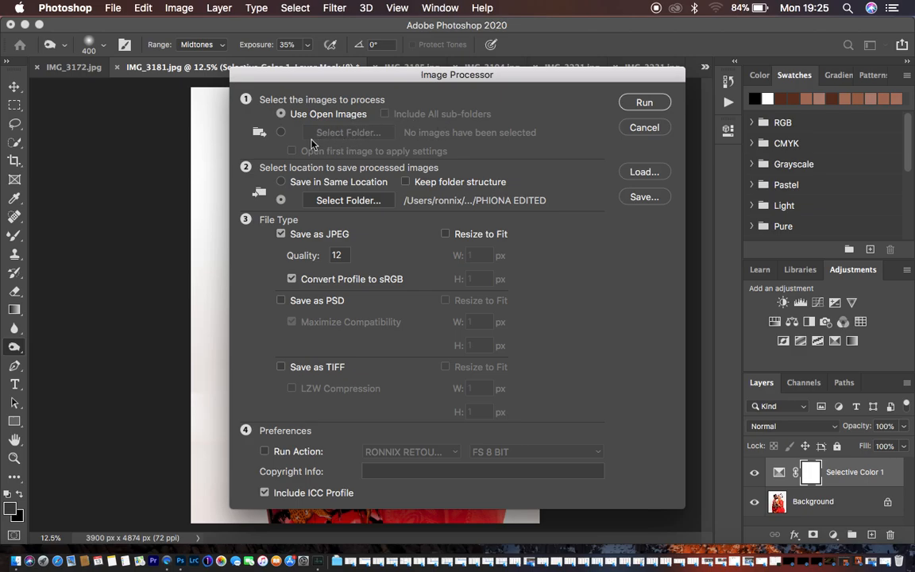
mouse_move(318, 115)
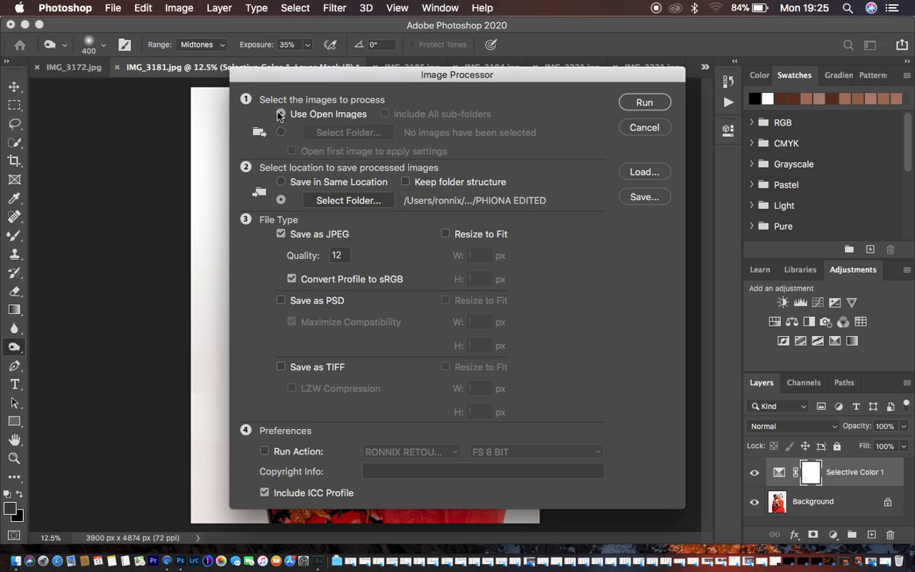
mouse_move(280, 114)
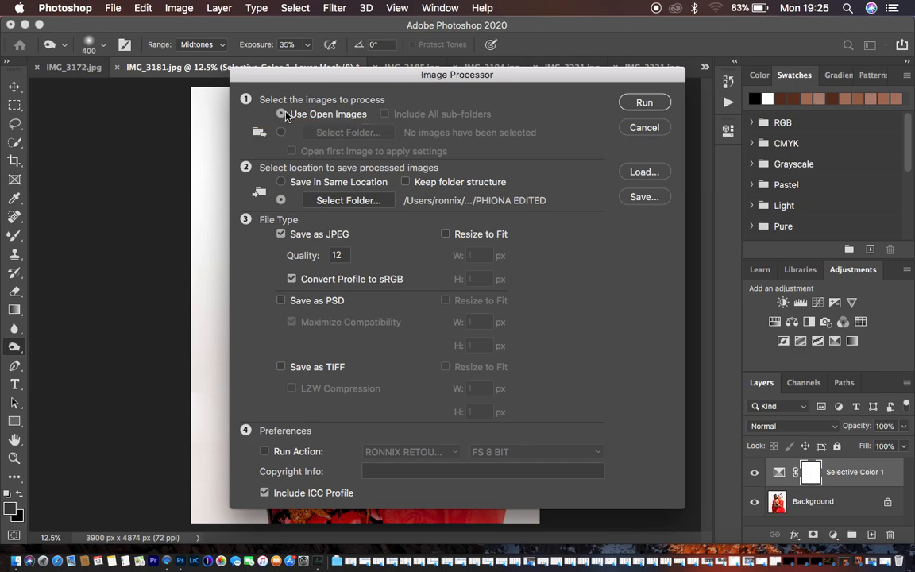
mouse_move(283, 115)
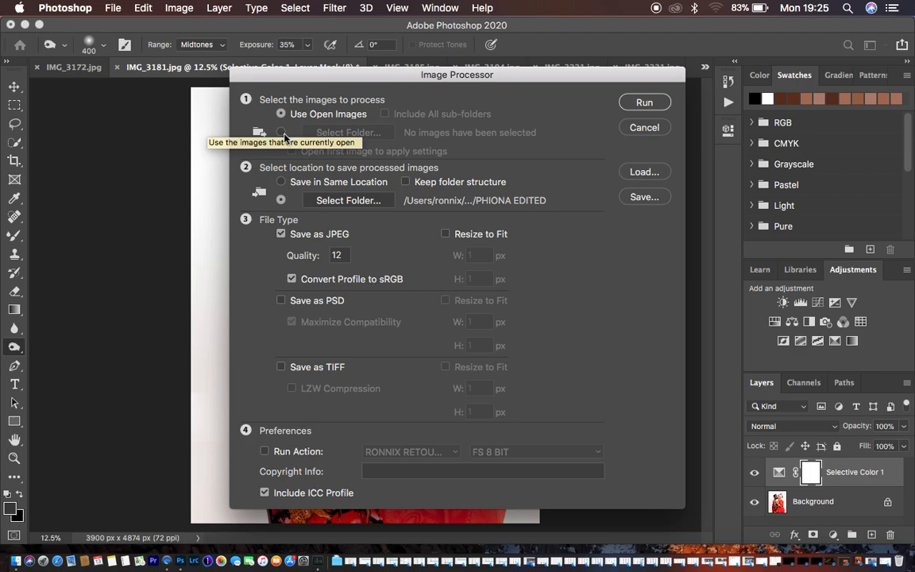
click(282, 132)
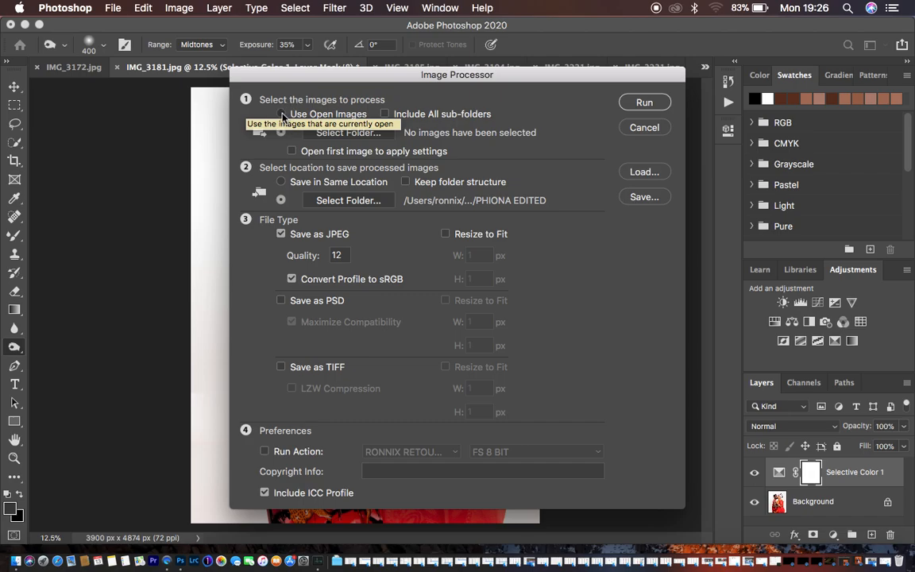
click(281, 115)
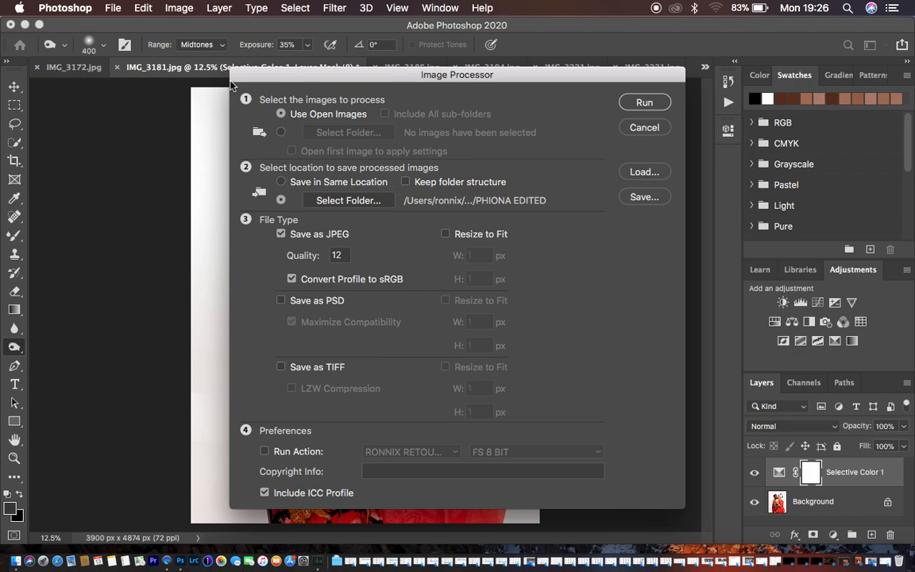
mouse_move(253, 175)
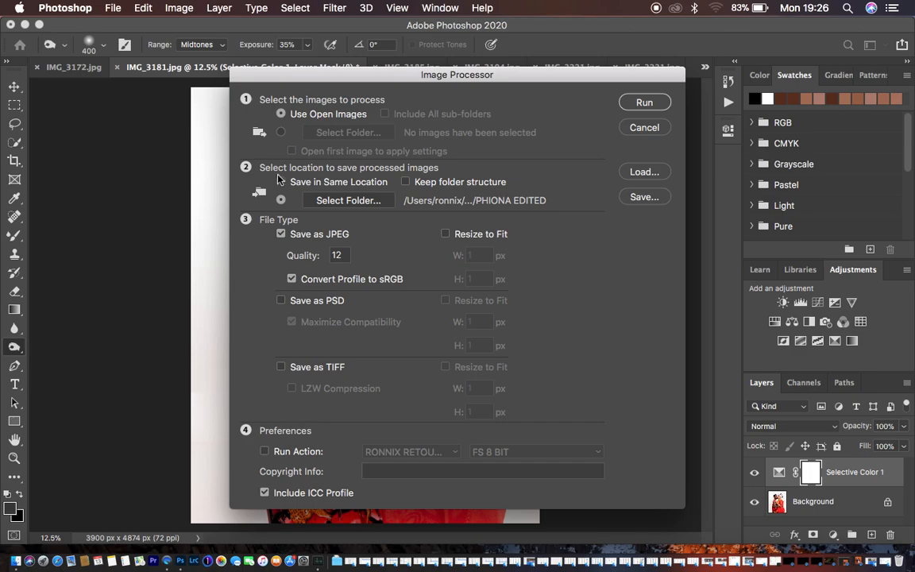
mouse_move(406, 174)
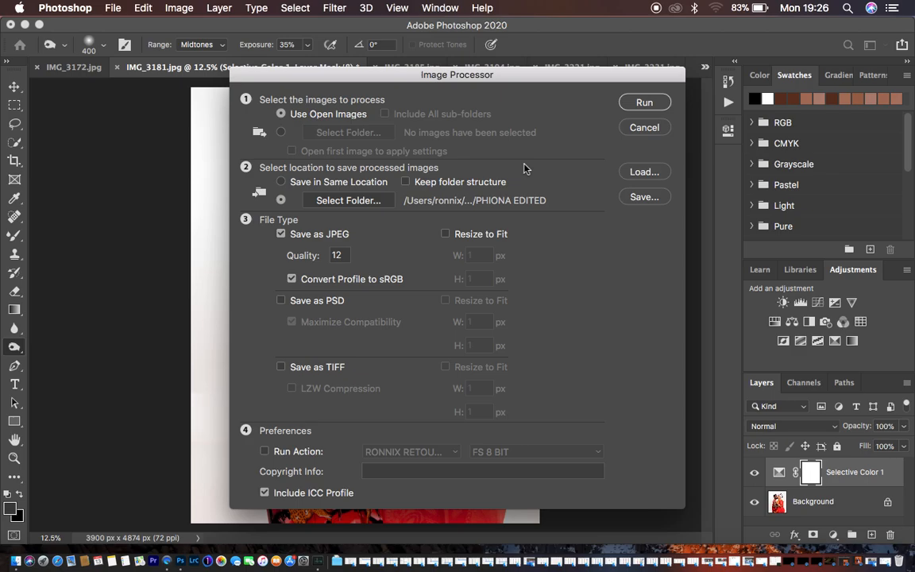
mouse_move(281, 187)
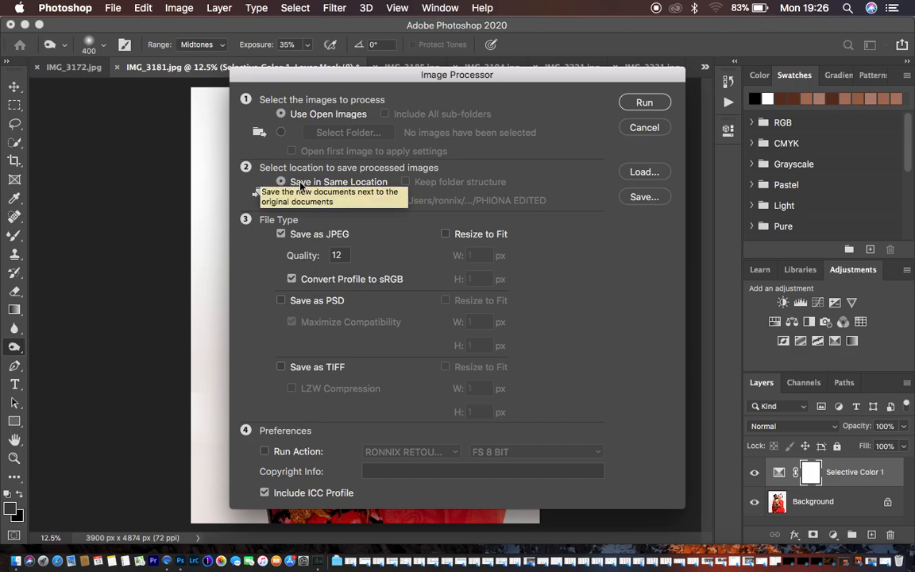
mouse_move(528, 171)
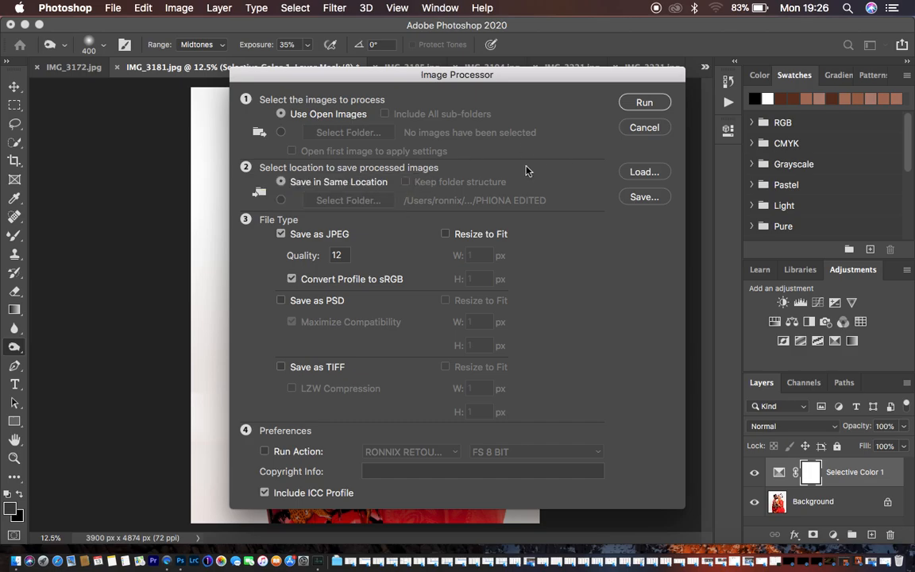
mouse_move(508, 183)
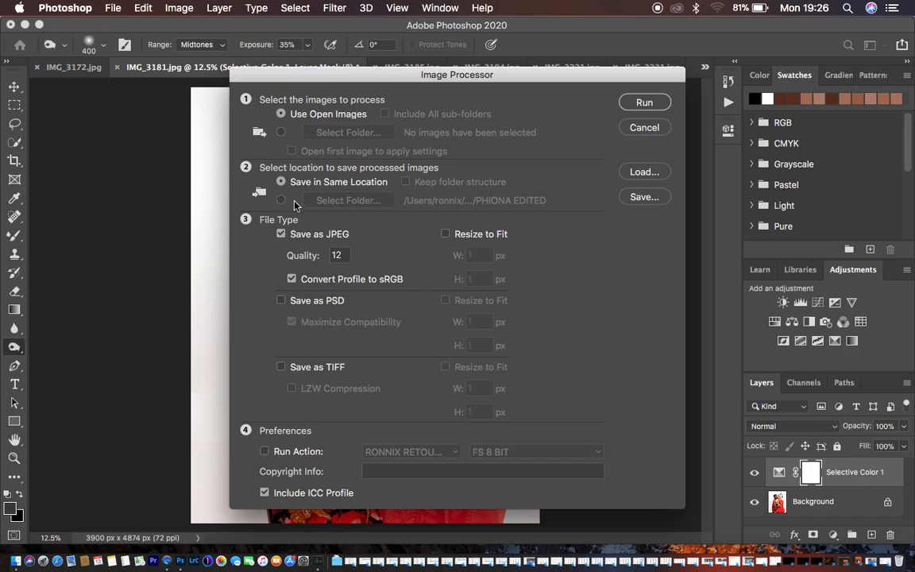
mouse_move(283, 200)
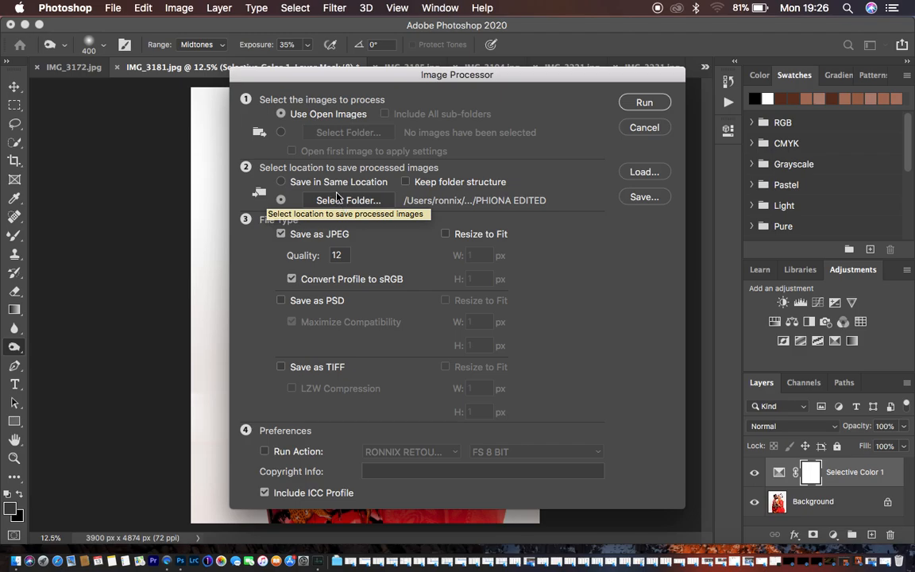
mouse_move(367, 203)
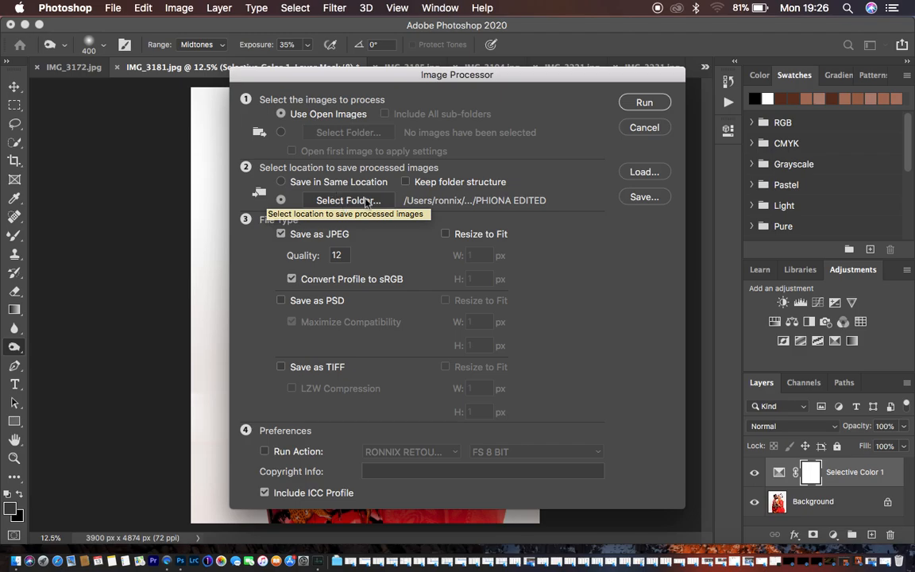
mouse_move(348, 201)
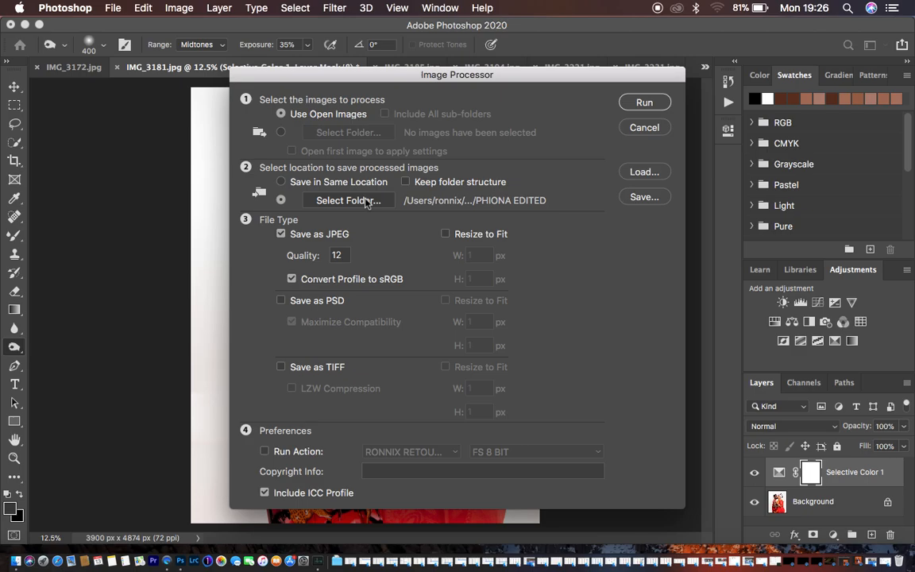
Set the Image Processor save destination to the Desktop TUTORIAL folder.
click(348, 200)
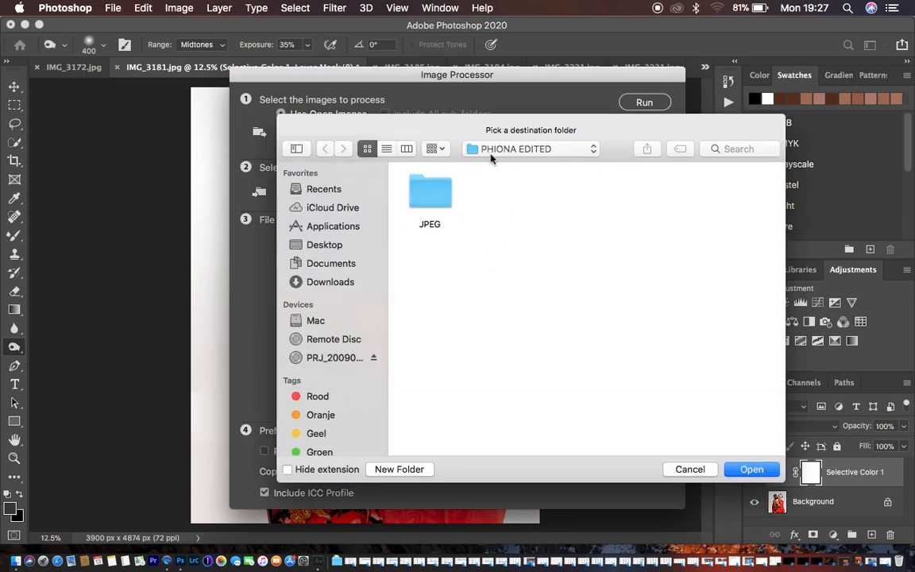
click(324, 245)
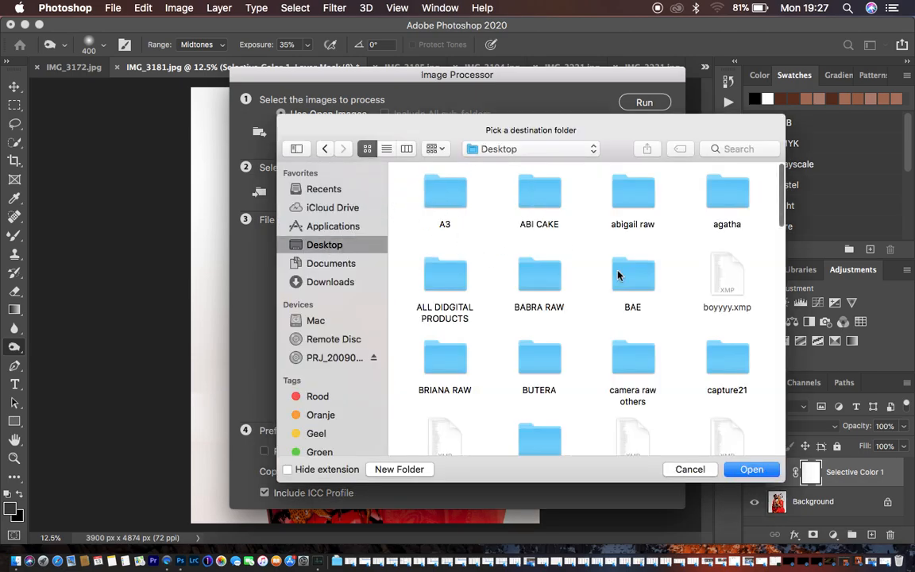
scroll(down, 3)
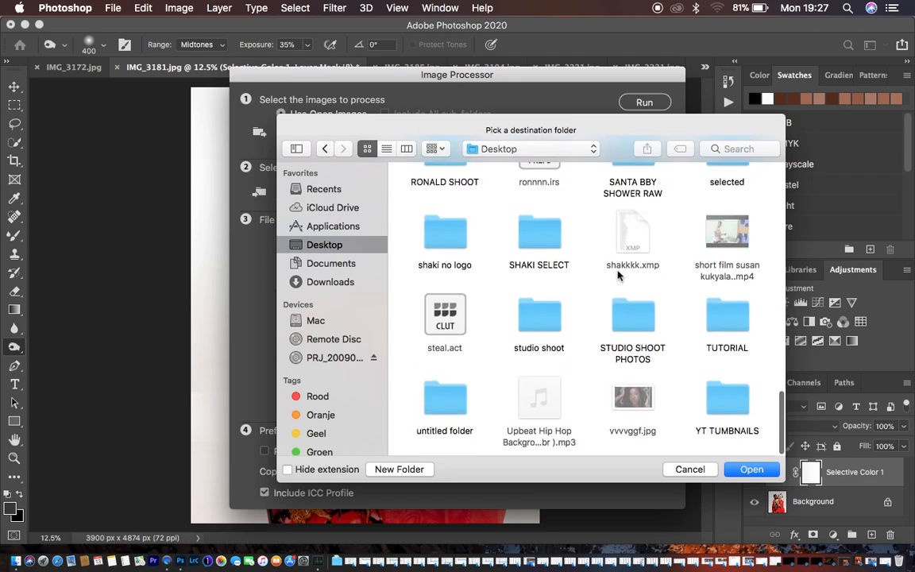
click(727, 314)
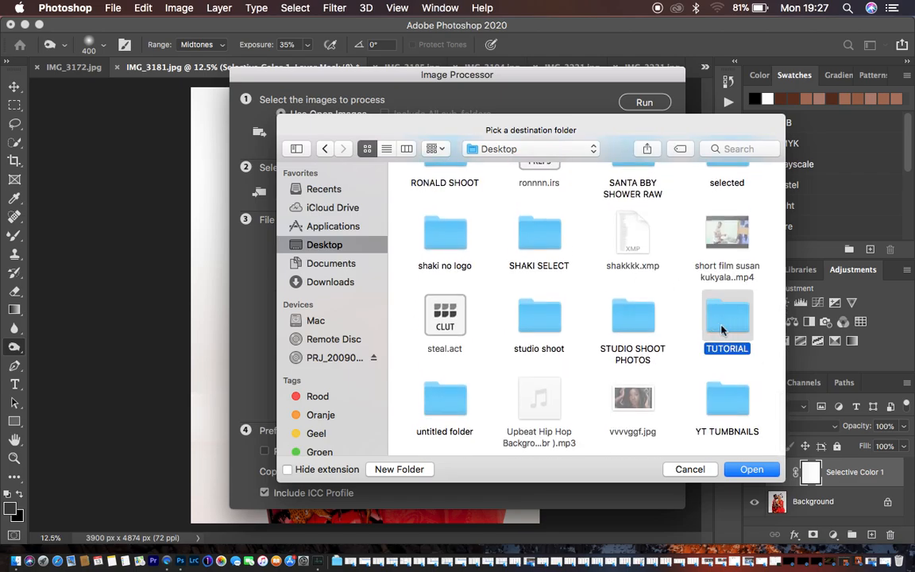
click(750, 469)
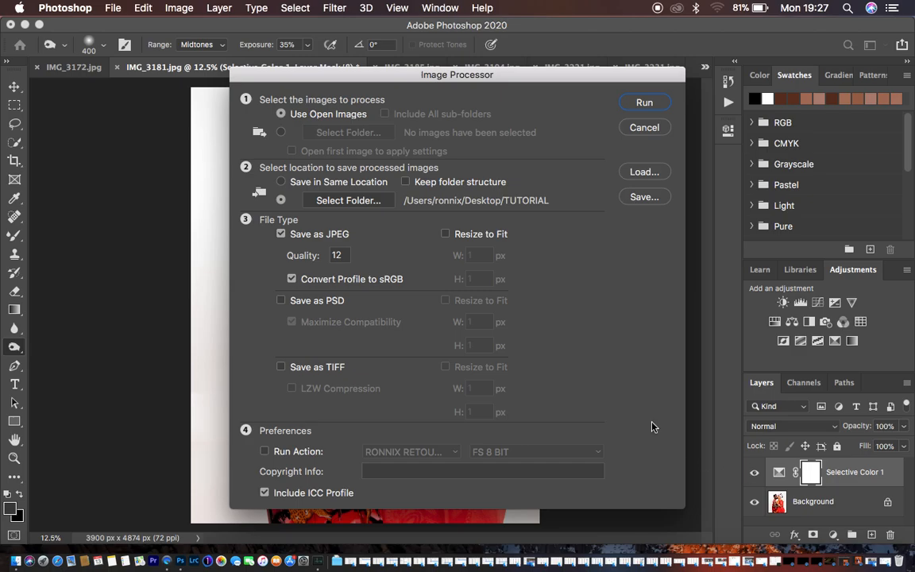
mouse_move(512, 213)
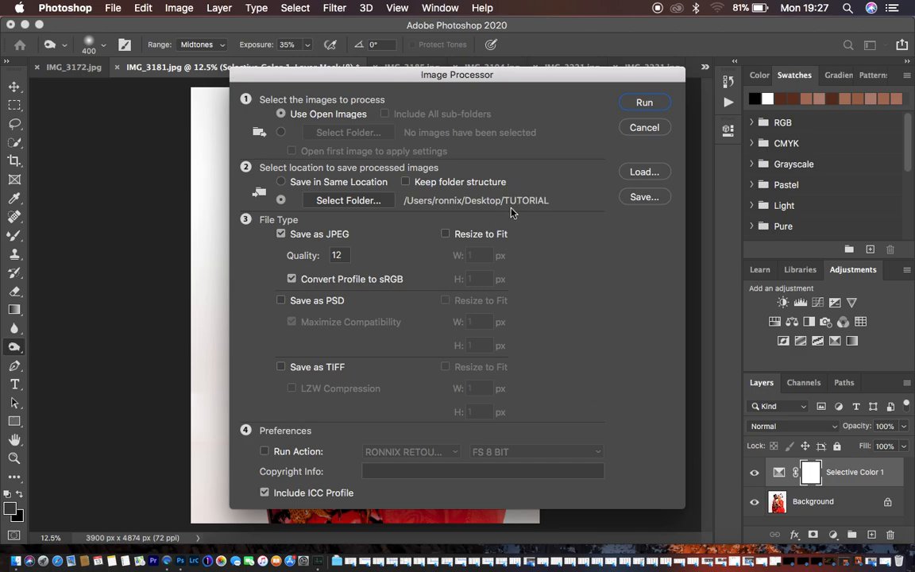
mouse_move(515, 215)
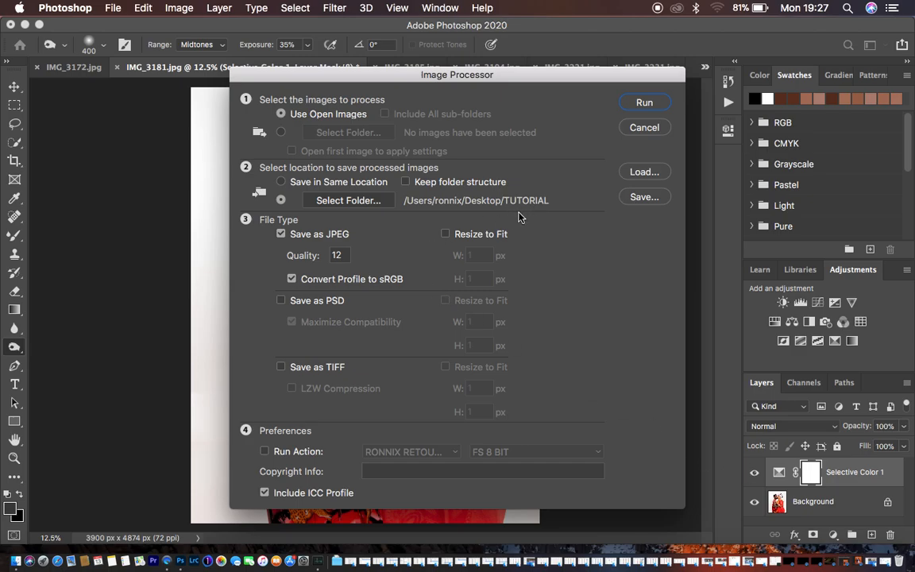
mouse_move(295, 292)
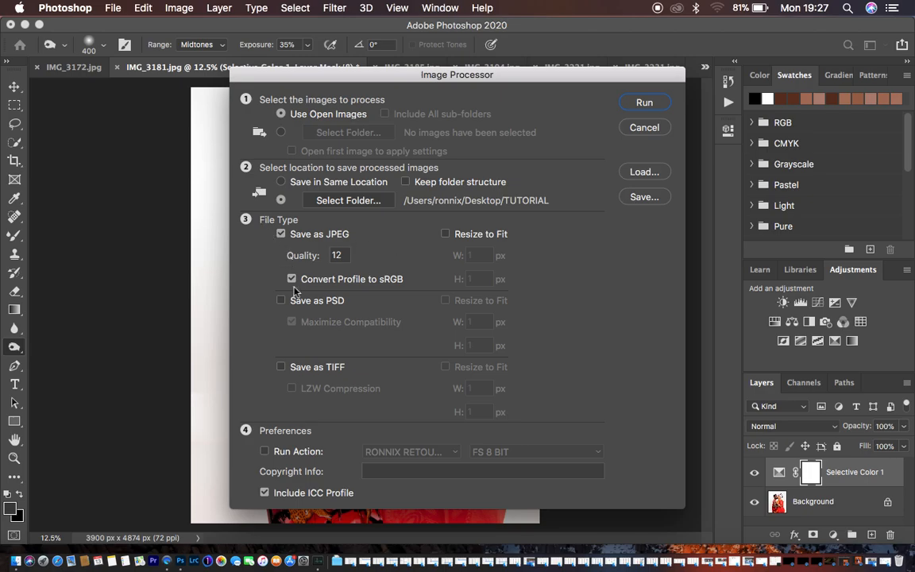
mouse_move(468, 340)
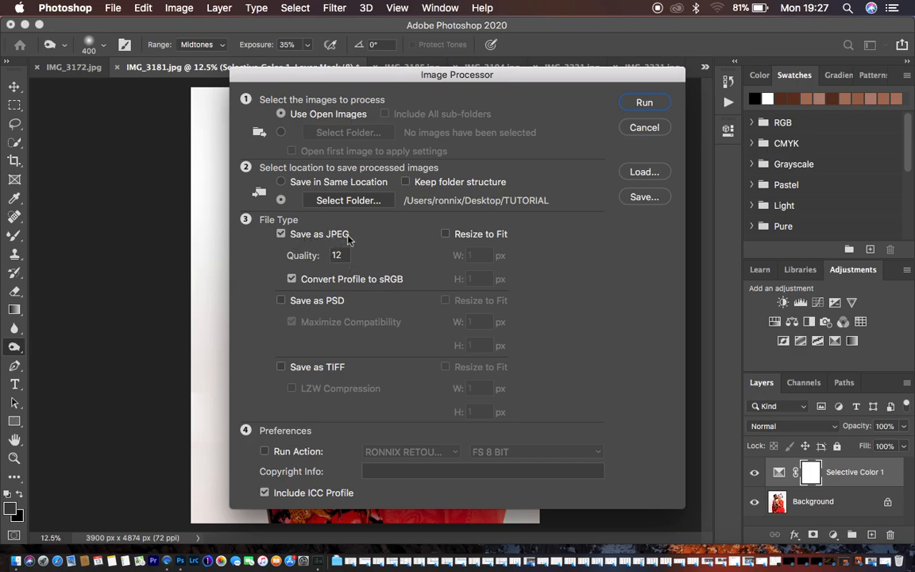
mouse_move(400, 373)
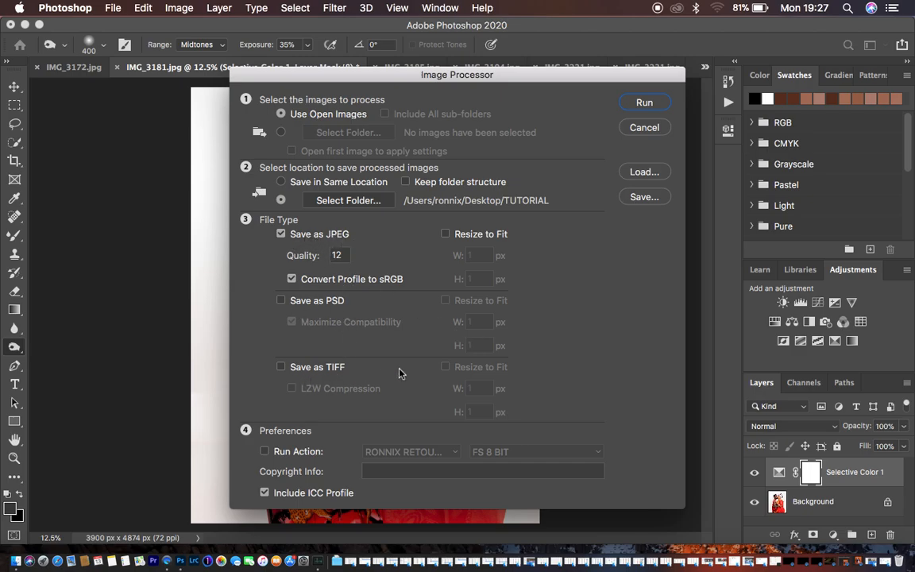
mouse_move(300, 267)
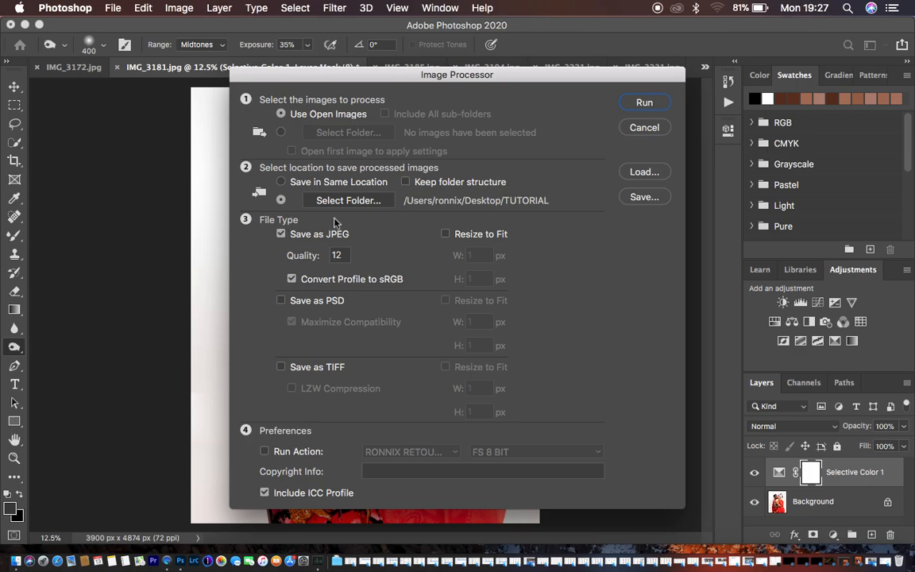
mouse_move(325, 229)
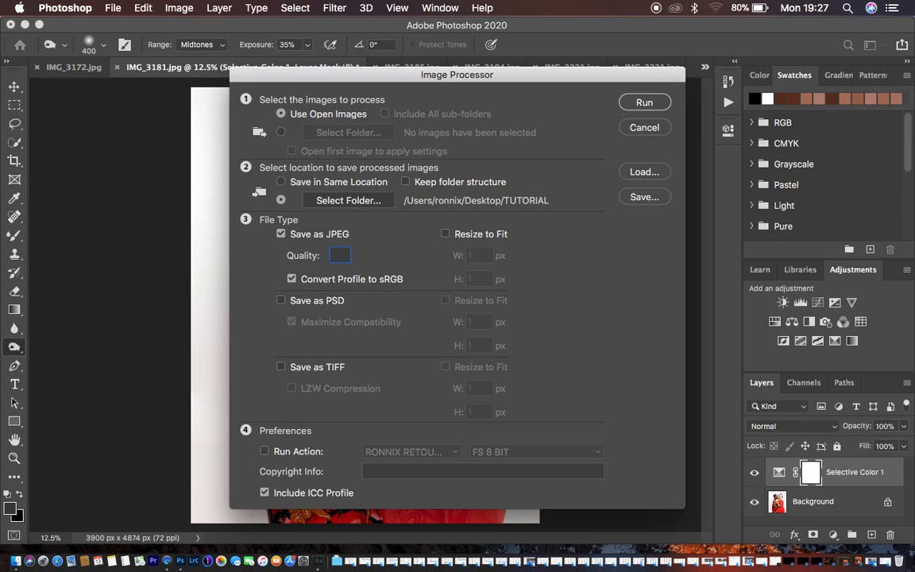
click(340, 254)
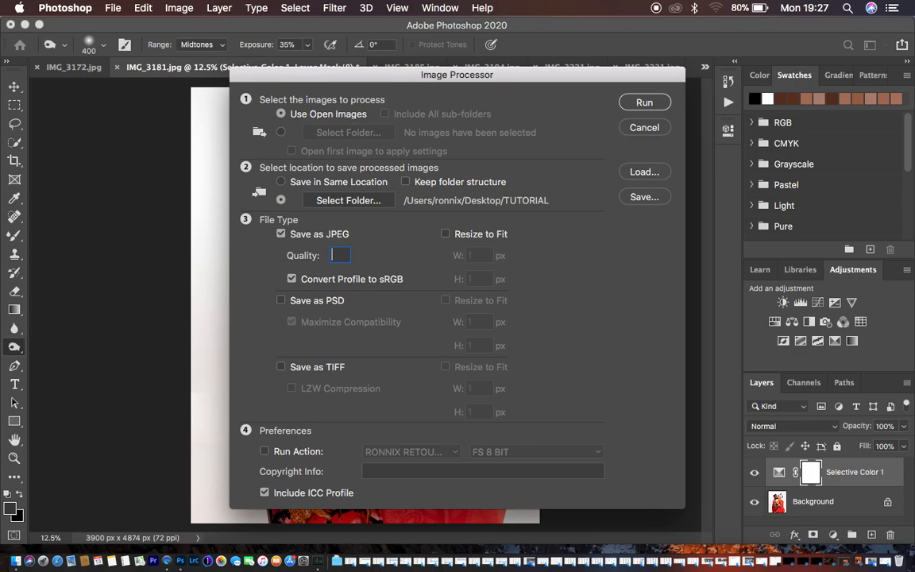
text(12)
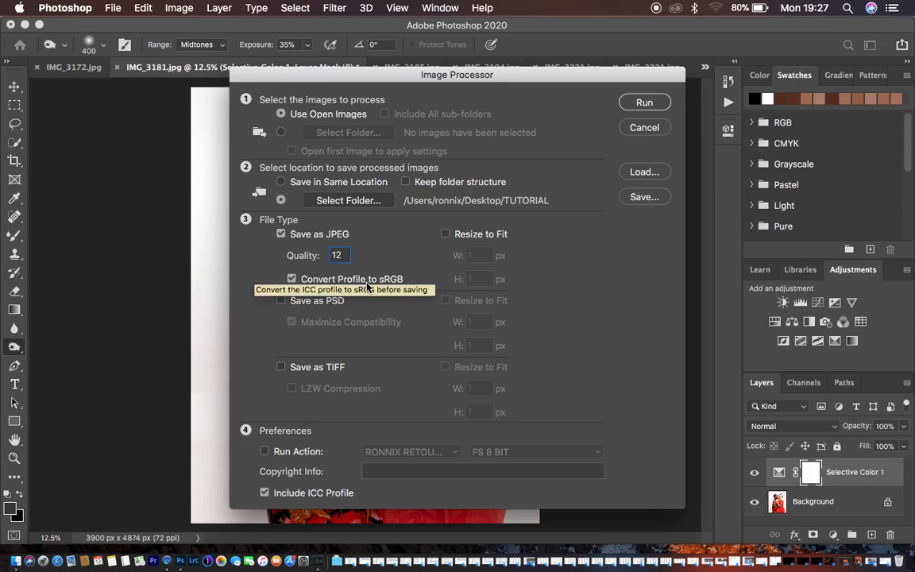
mouse_move(559, 305)
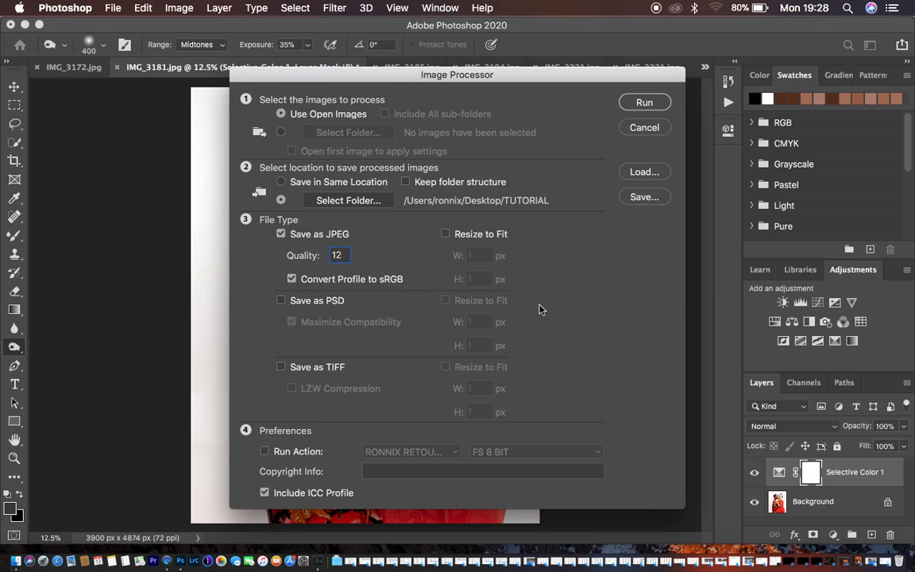
mouse_move(270, 439)
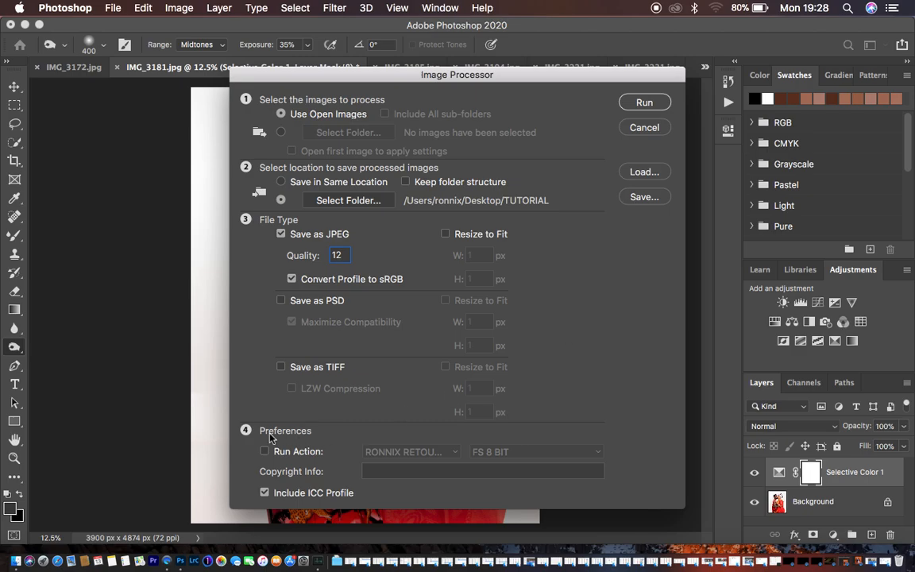
mouse_move(321, 429)
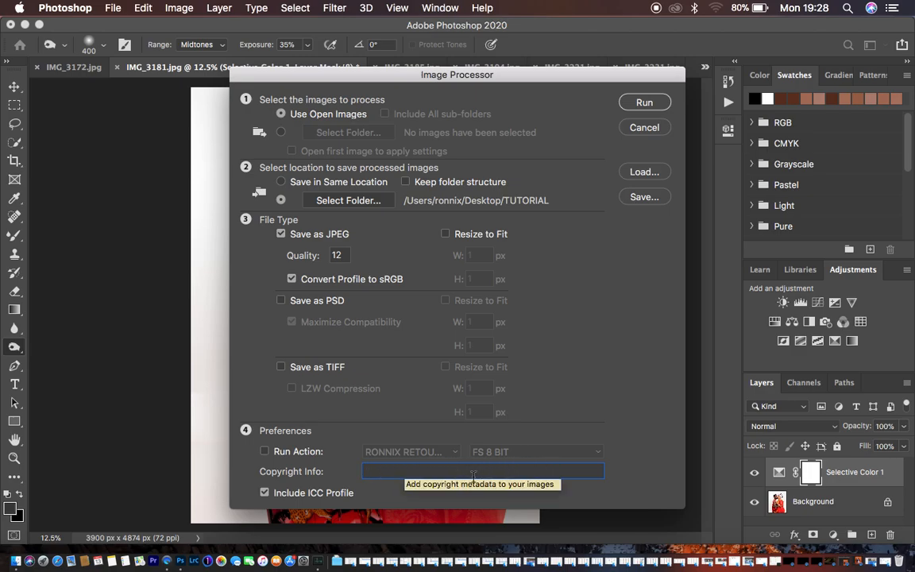
mouse_move(264, 493)
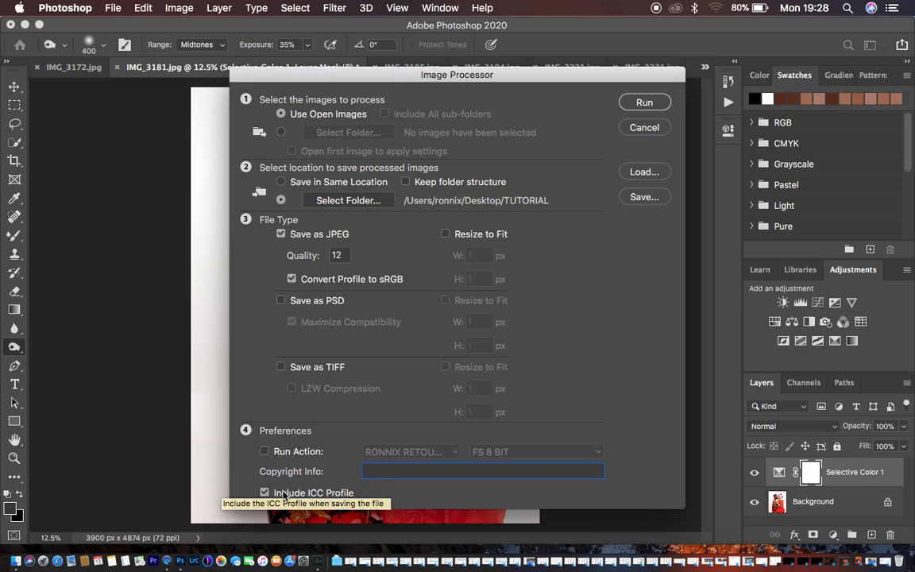
click(263, 493)
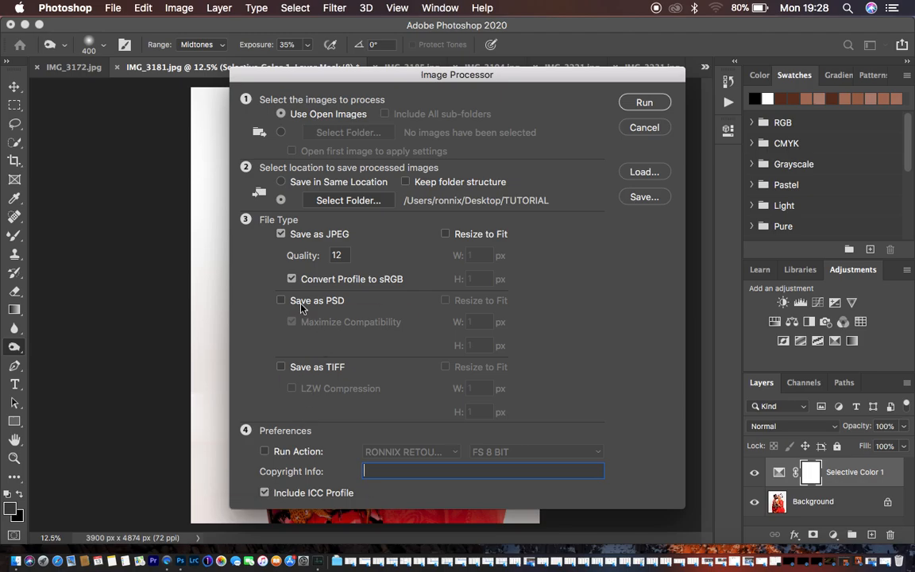
mouse_move(293, 280)
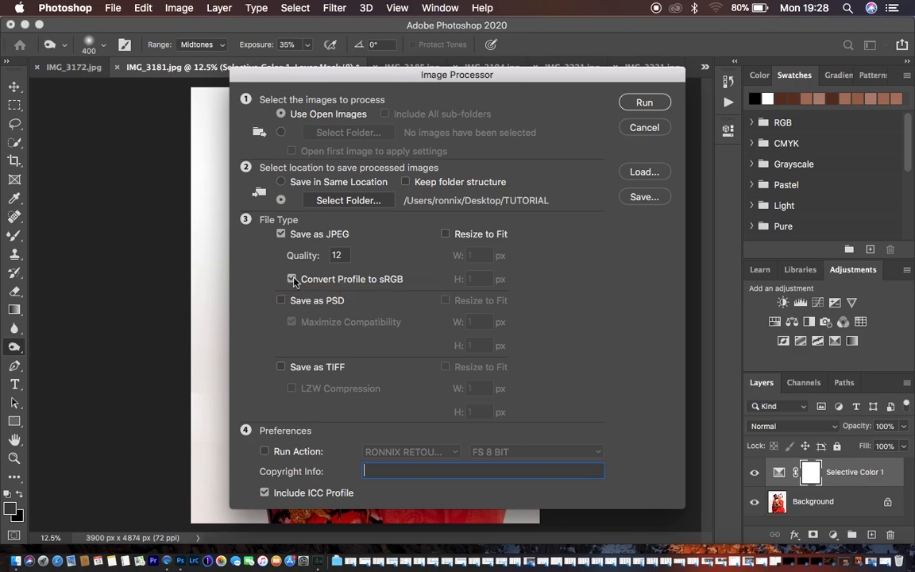
click(293, 280)
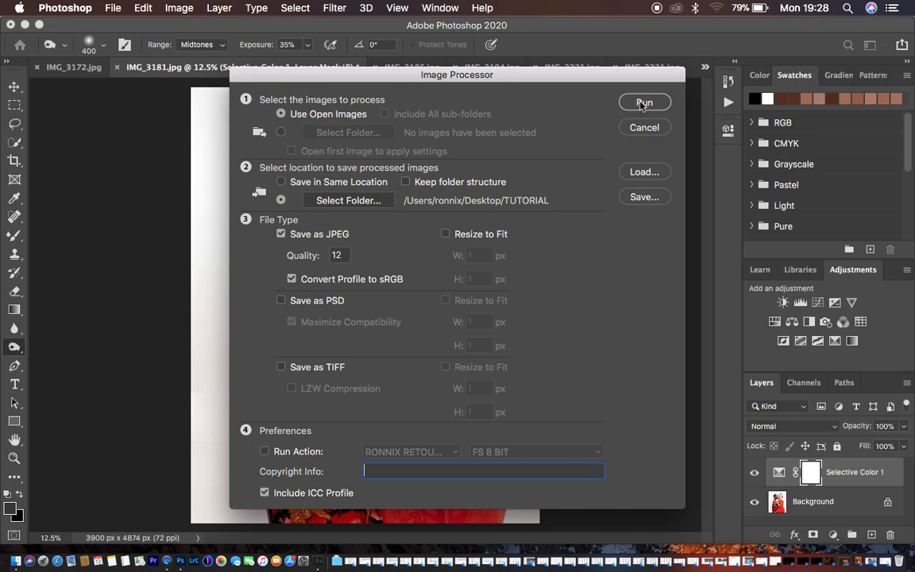
Run the Image Processor so every open photo is batch-saved as a JPEG.
click(645, 101)
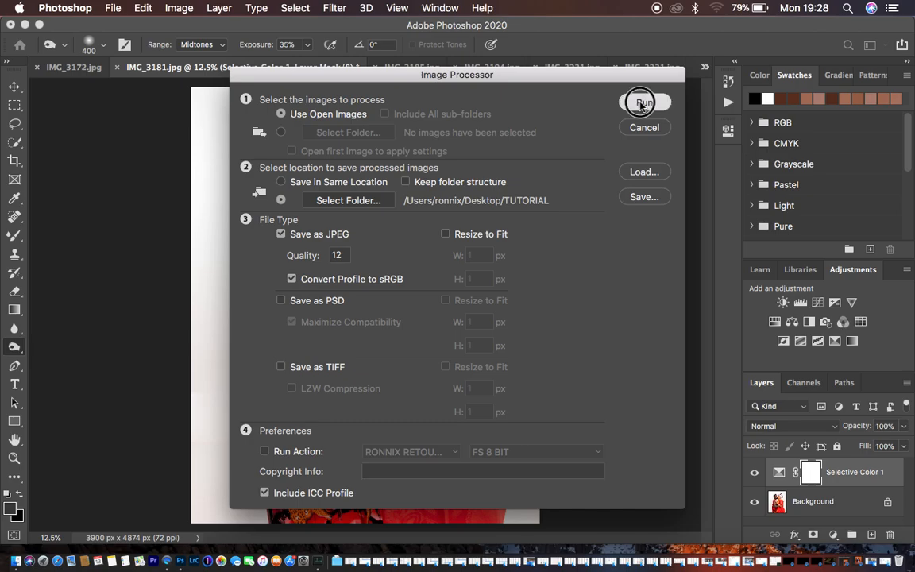
click(641, 102)
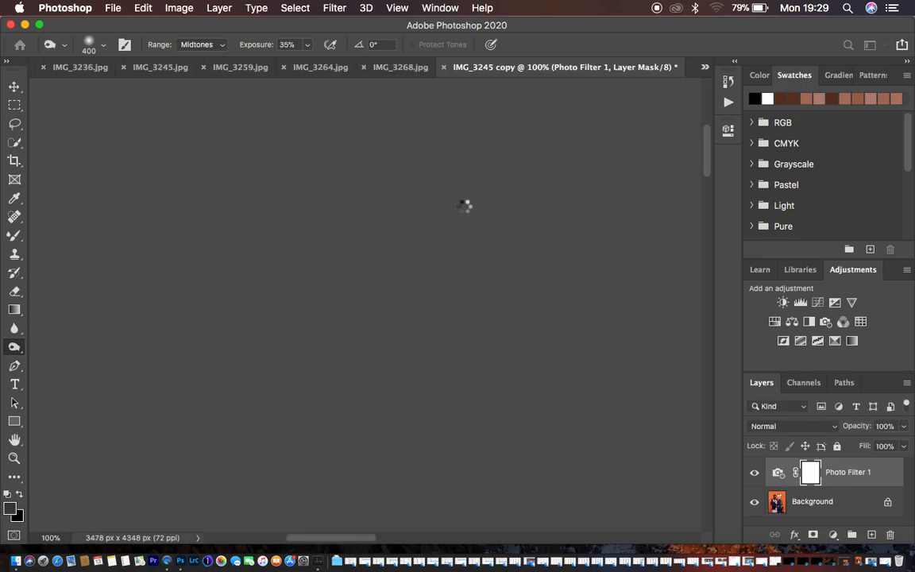
click(329, 66)
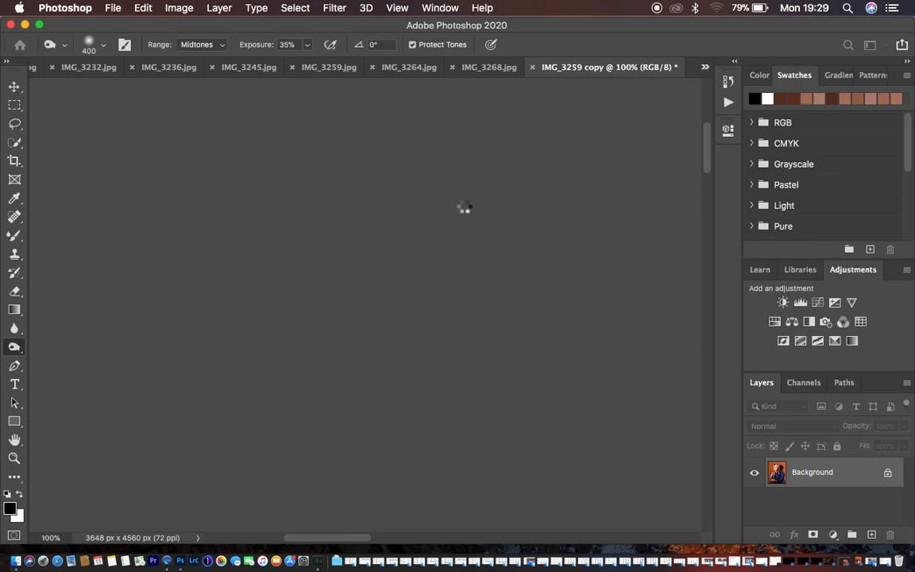
click(408, 67)
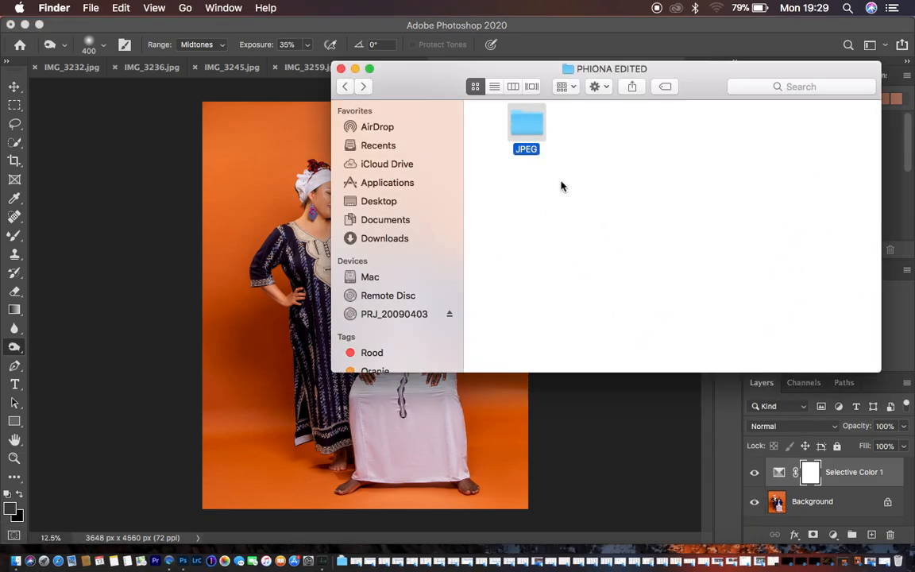
Verify in Finder that TUTORIAL's JPEG subfolder holds the saved photos, then close the window.
click(378, 200)
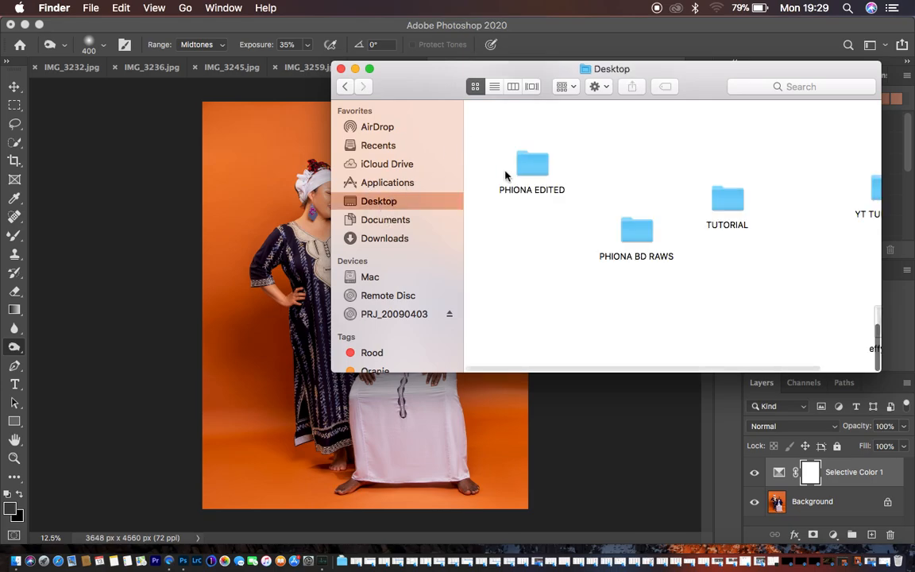
double_click(728, 200)
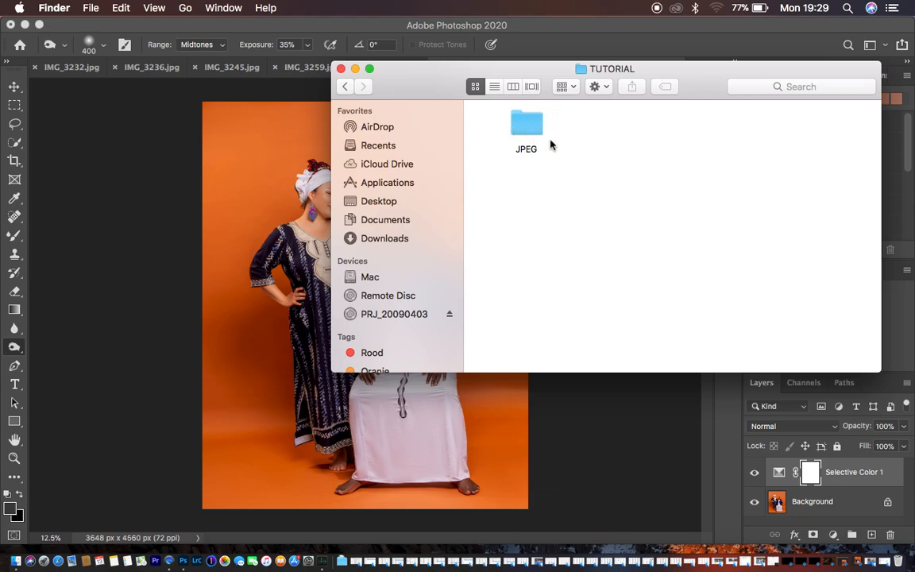
mouse_move(518, 131)
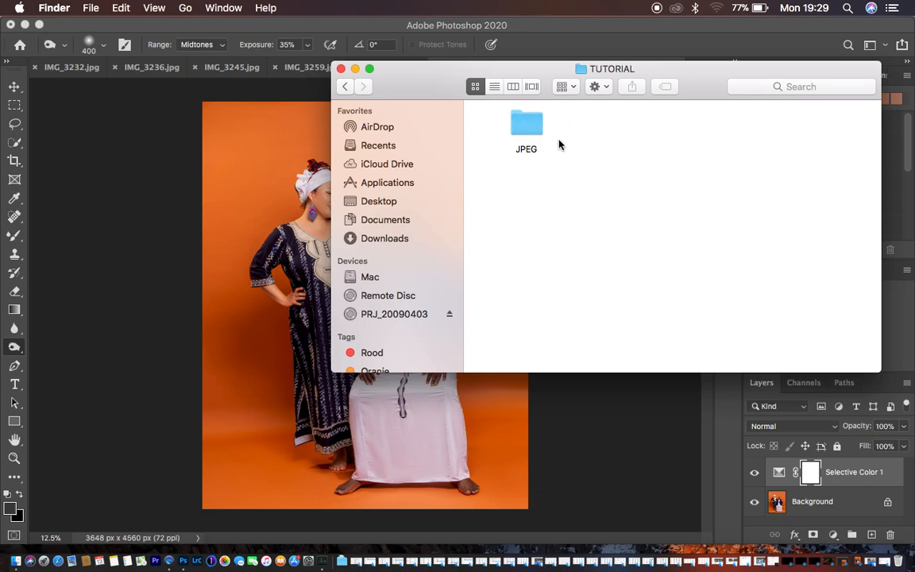
click(525, 124)
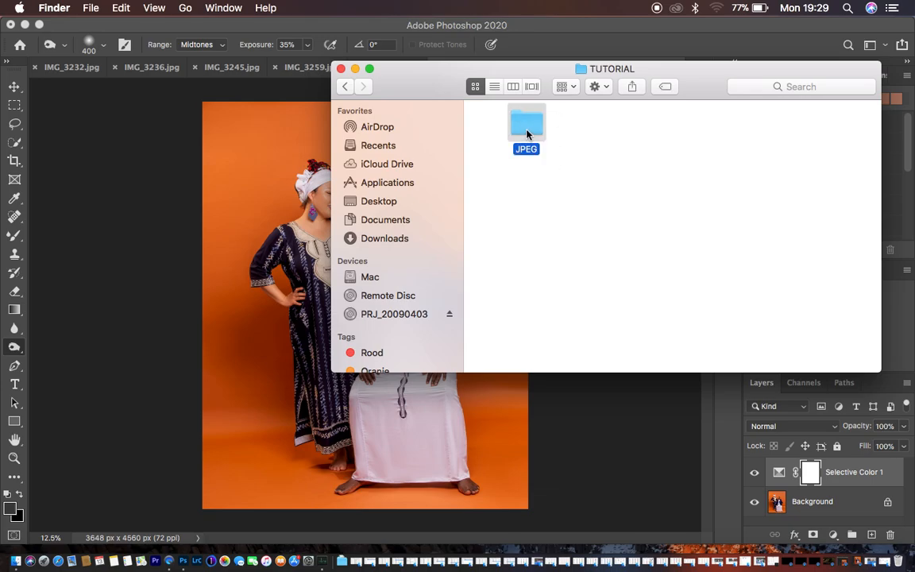
double_click(526, 127)
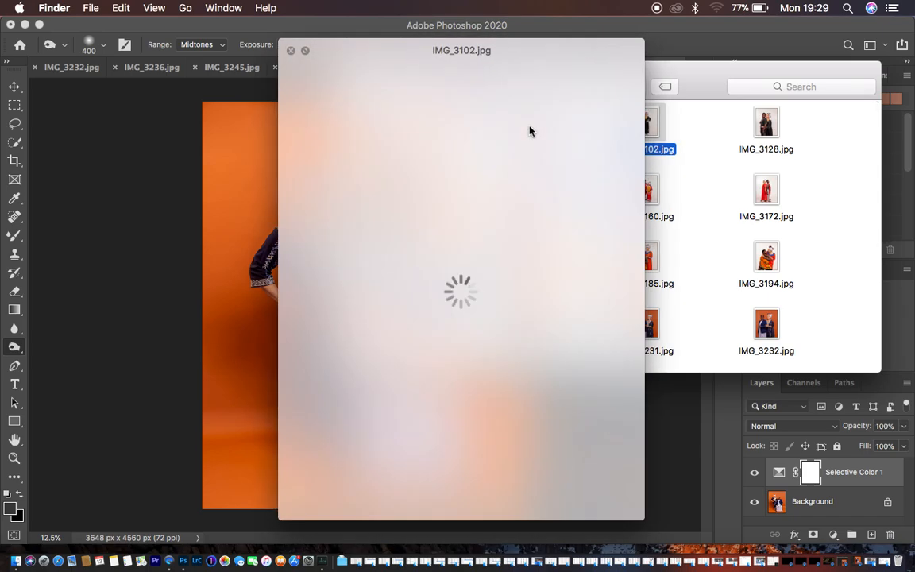
click(766, 124)
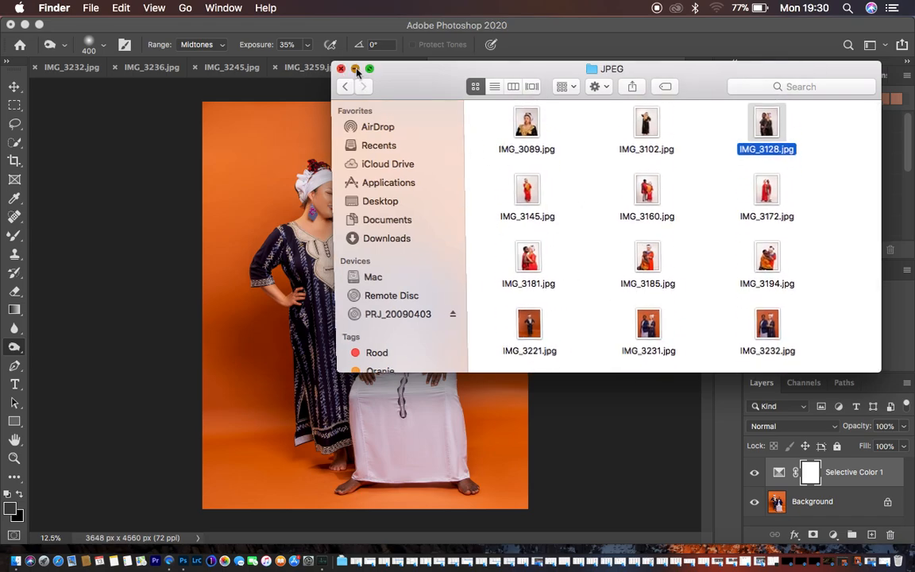
click(341, 69)
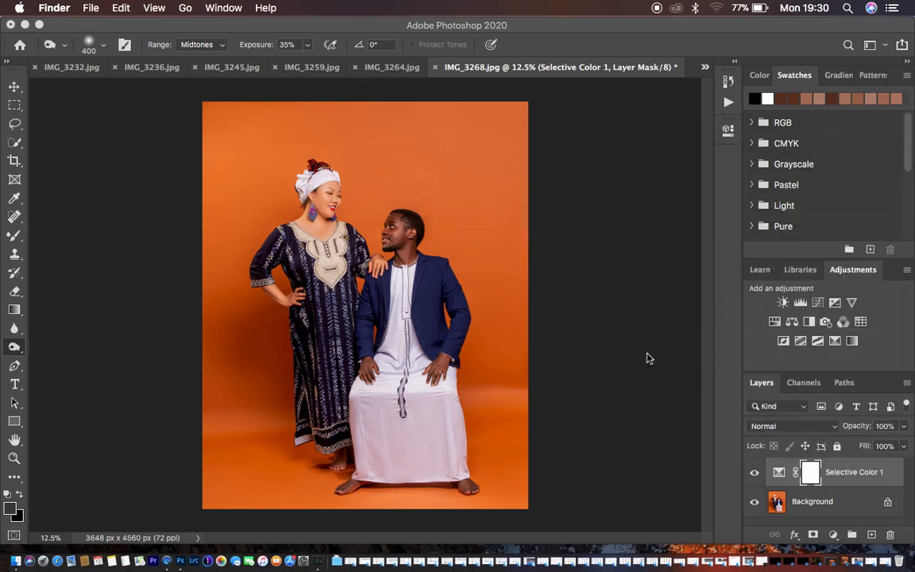